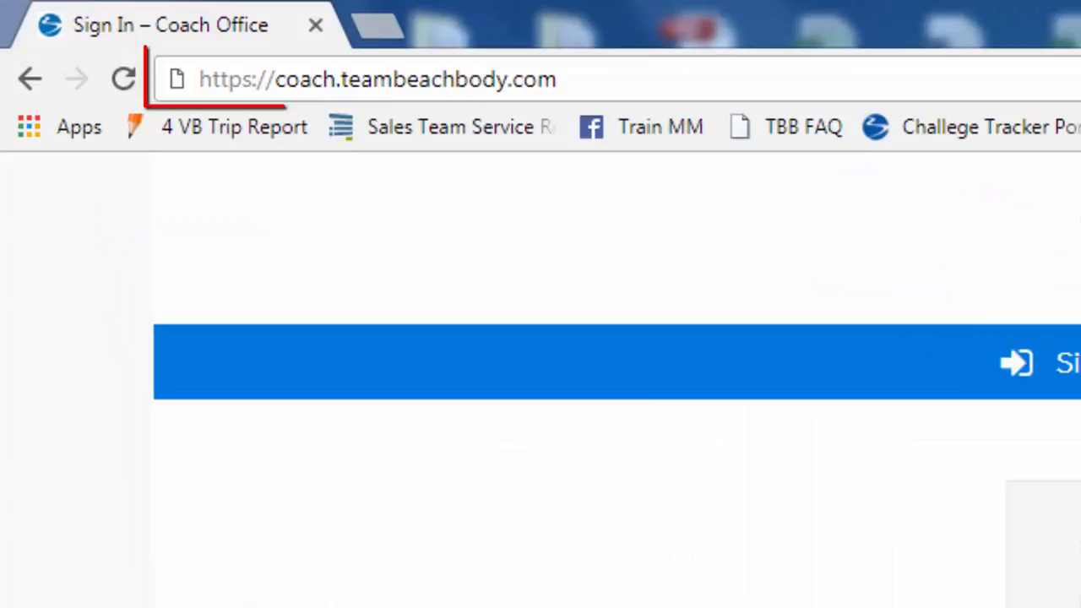
Sign in to Coach Office and show the coach's Profile in the My Dashboard sidebar.
{"action": "left_click", "coordinate": [376, 78]}
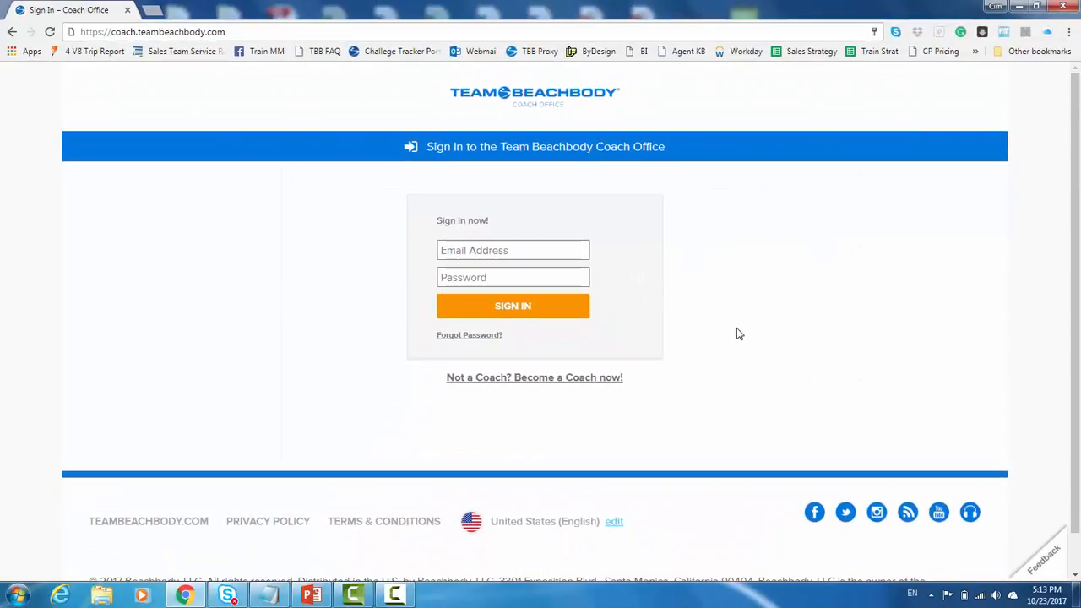
{"action": "left_click", "coordinate": [513, 305]}
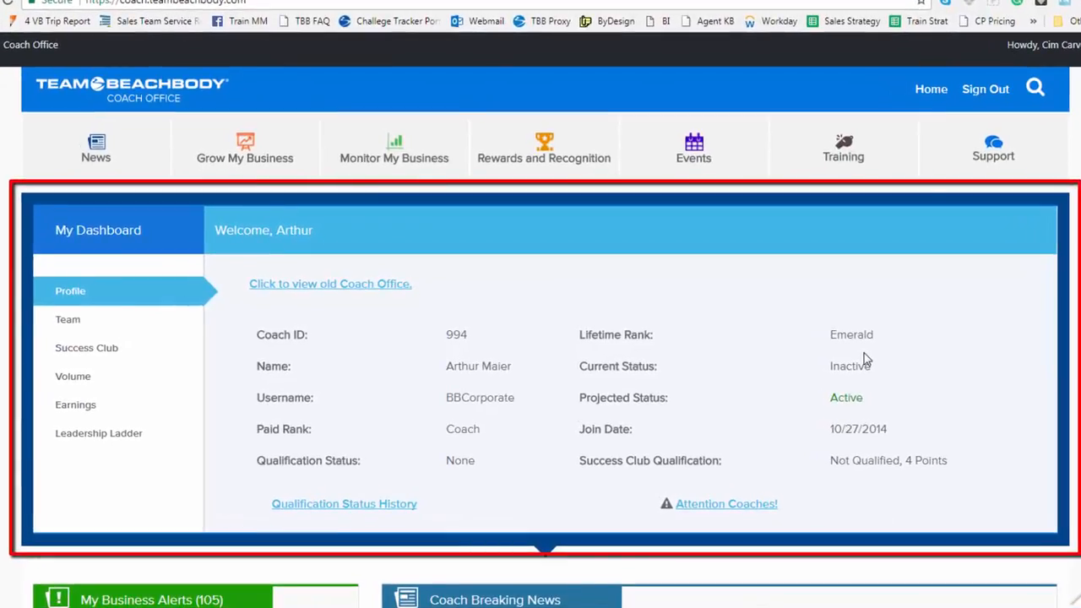
{"action": "mouse_move", "coordinate": [68, 320]}
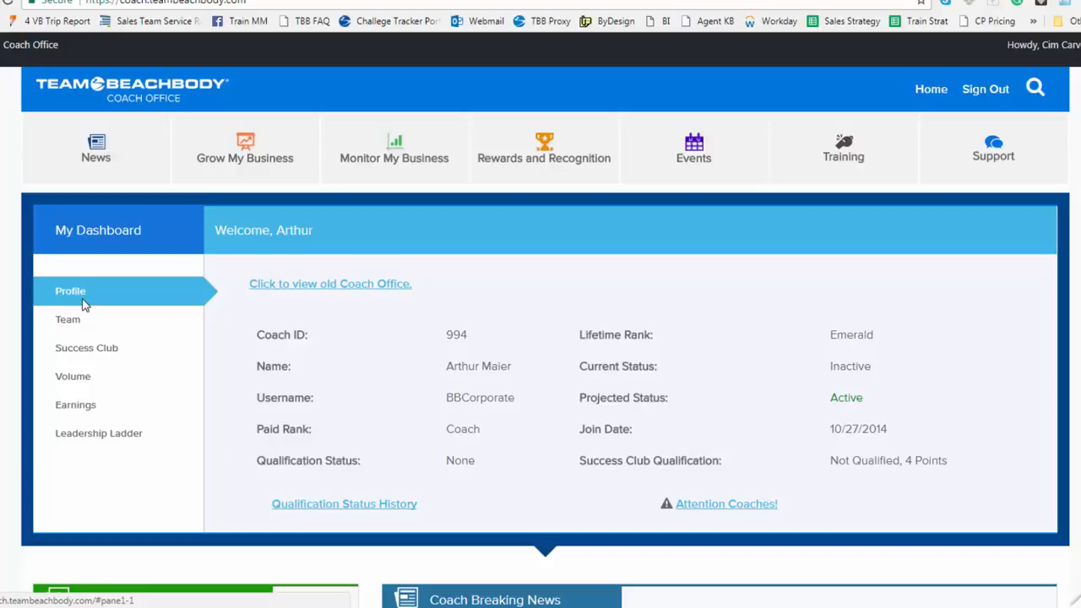
{"action": "left_click", "coordinate": [68, 320]}
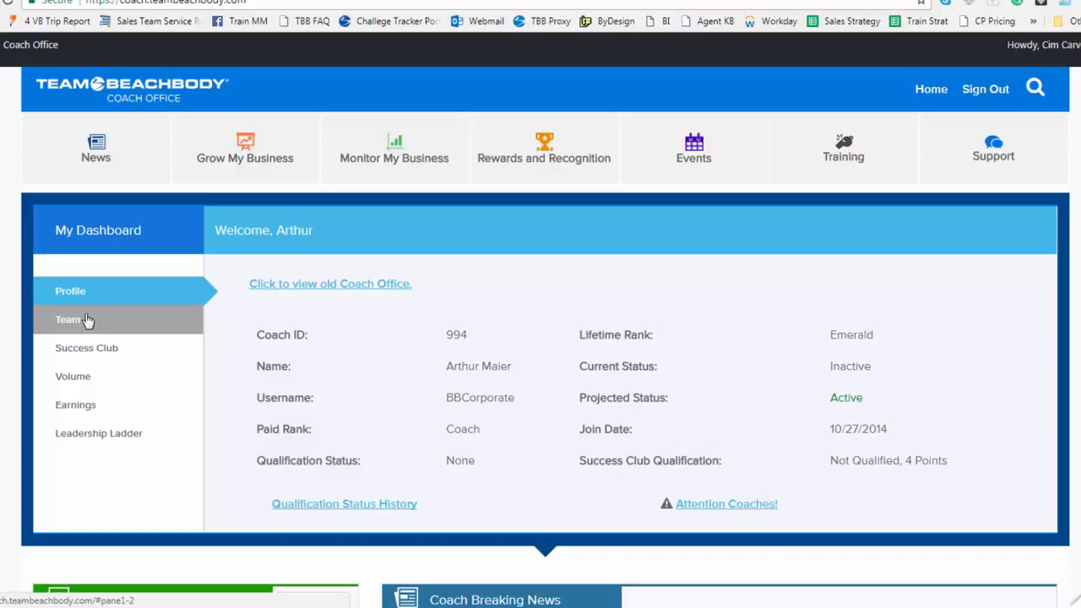
View upline sponsor and team counts, Success Club requirements, then team volume by leg.
{"action": "left_click", "coordinate": [68, 319]}
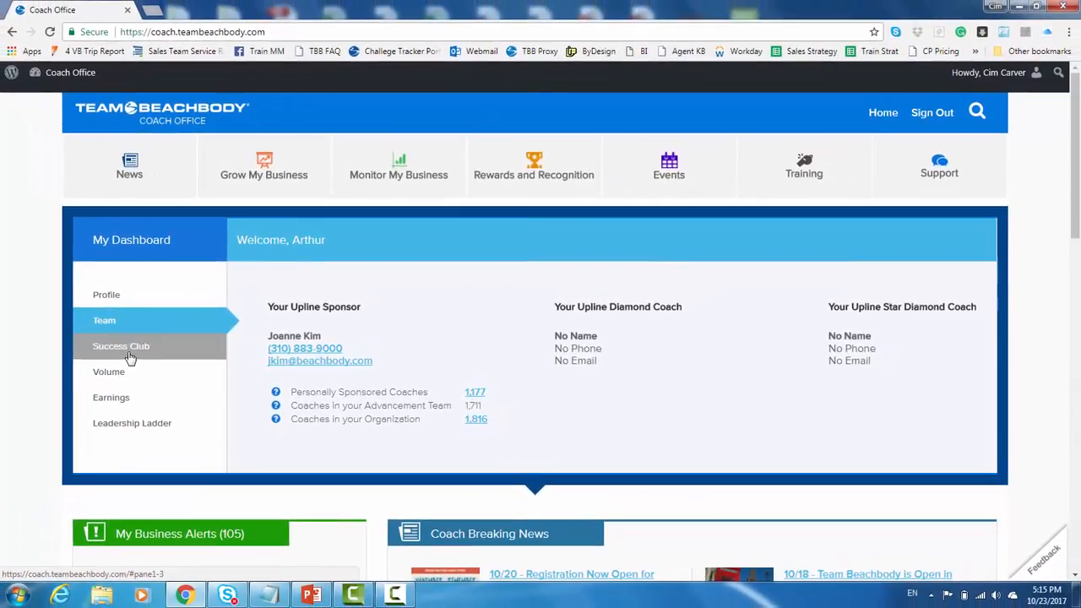
{"action": "left_click", "coordinate": [121, 345]}
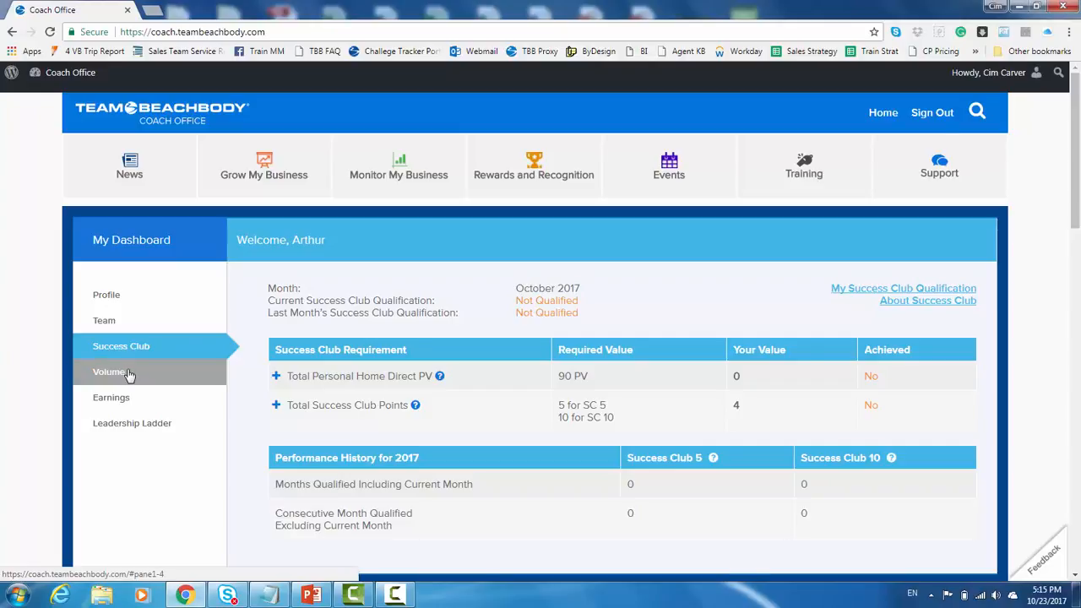
{"action": "left_click", "coordinate": [109, 372]}
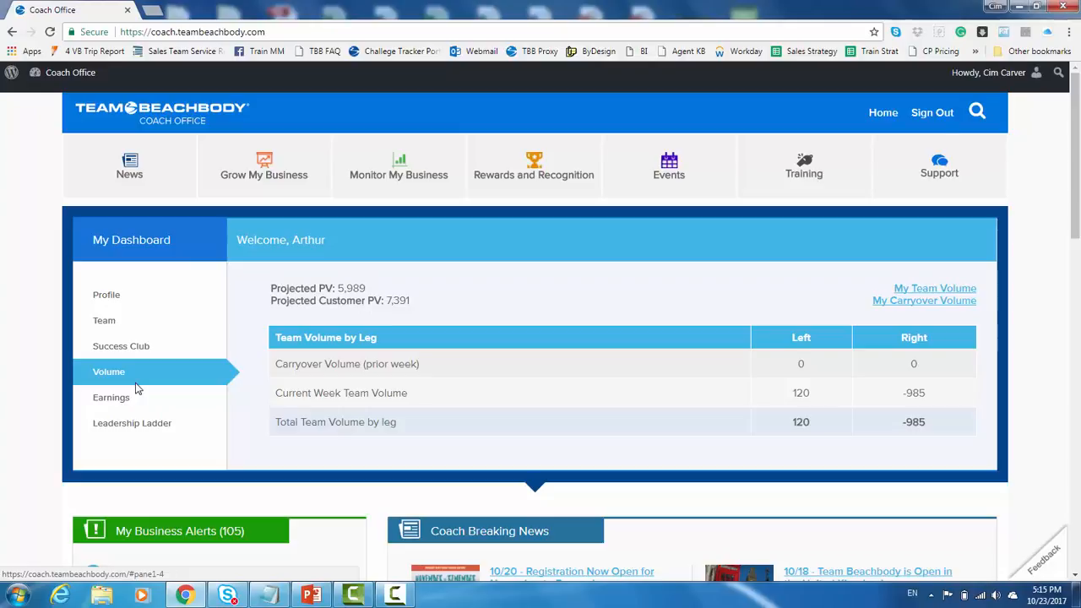
View the earnings and commissions summary, then the Leadership Ladder benchmarks.
{"action": "left_click", "coordinate": [110, 397]}
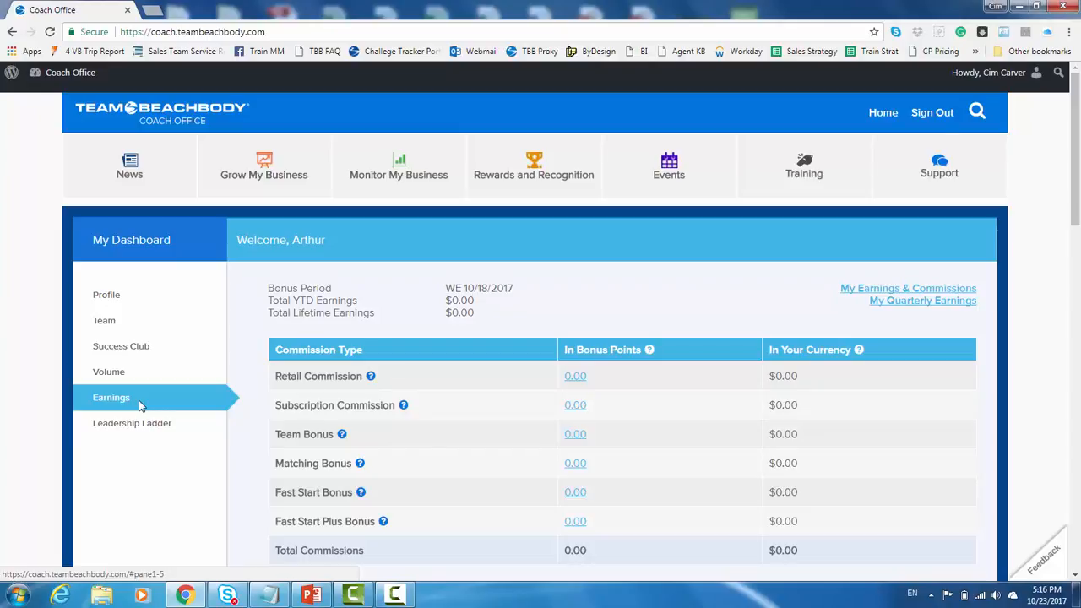
{"action": "left_click", "coordinate": [132, 423]}
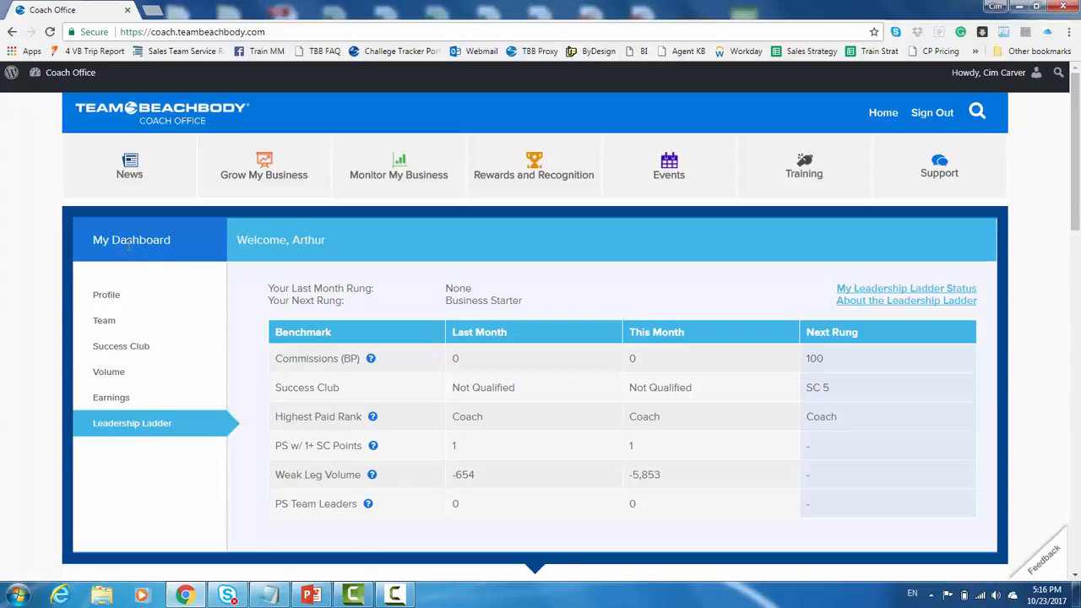
Return to the profile details and scroll down to the My Business Alerts list of 105 alerts.
{"action": "left_click", "coordinate": [106, 294]}
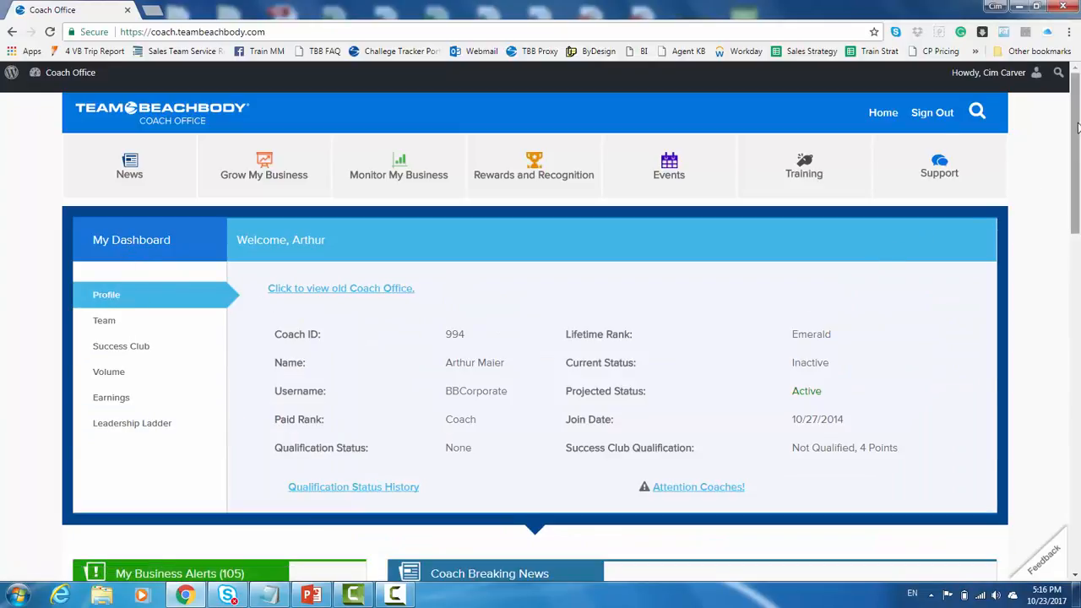
{"action": "scroll", "scroll_direction": "down", "scroll_amount": 3}
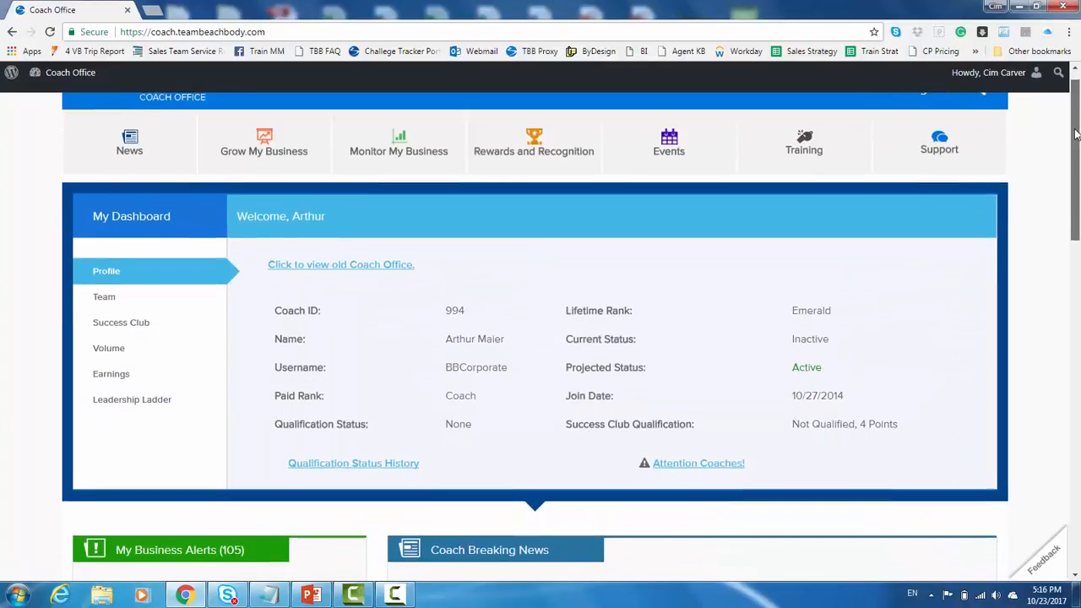
{"action": "scroll", "scroll_direction": "down", "scroll_amount": 3}
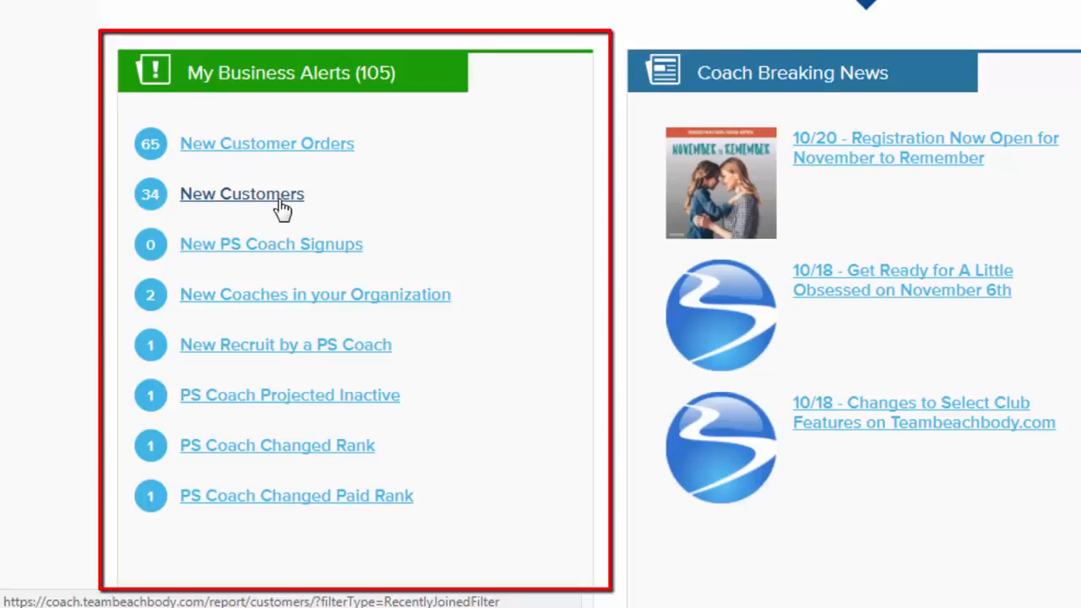
{"action": "mouse_move", "coordinate": [279, 245]}
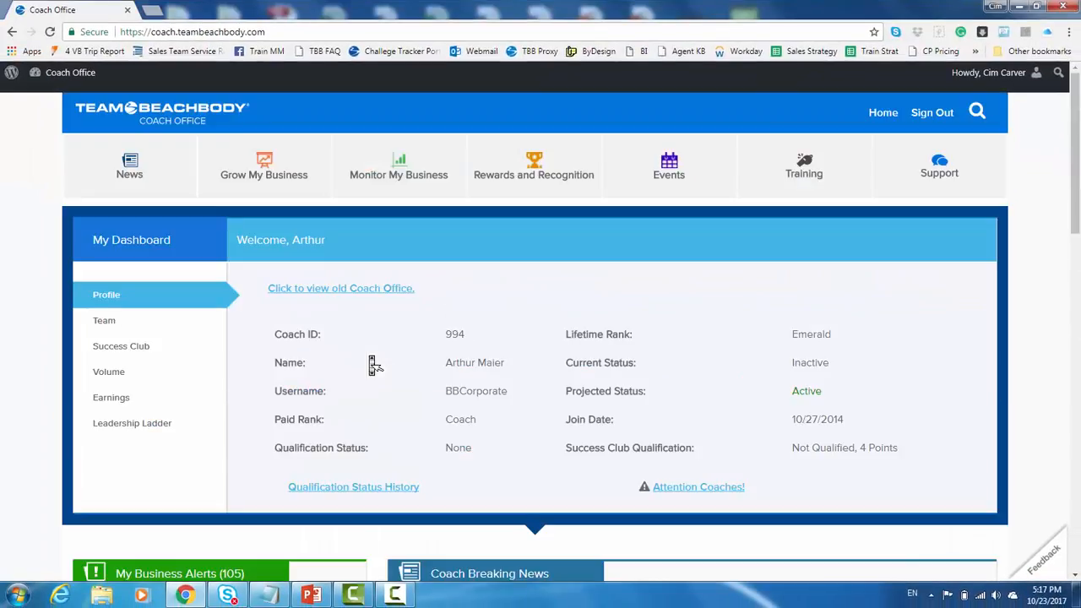
{"action": "mouse_move", "coordinate": [4, 238]}
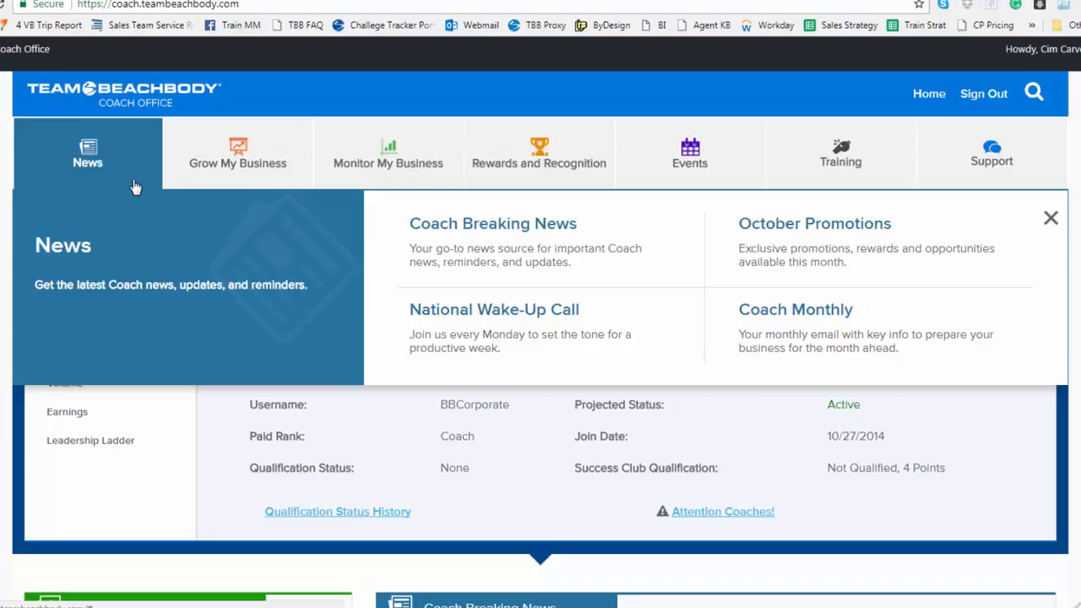
Open the News section overview from the top navigation.
{"action": "left_click", "coordinate": [237, 155]}
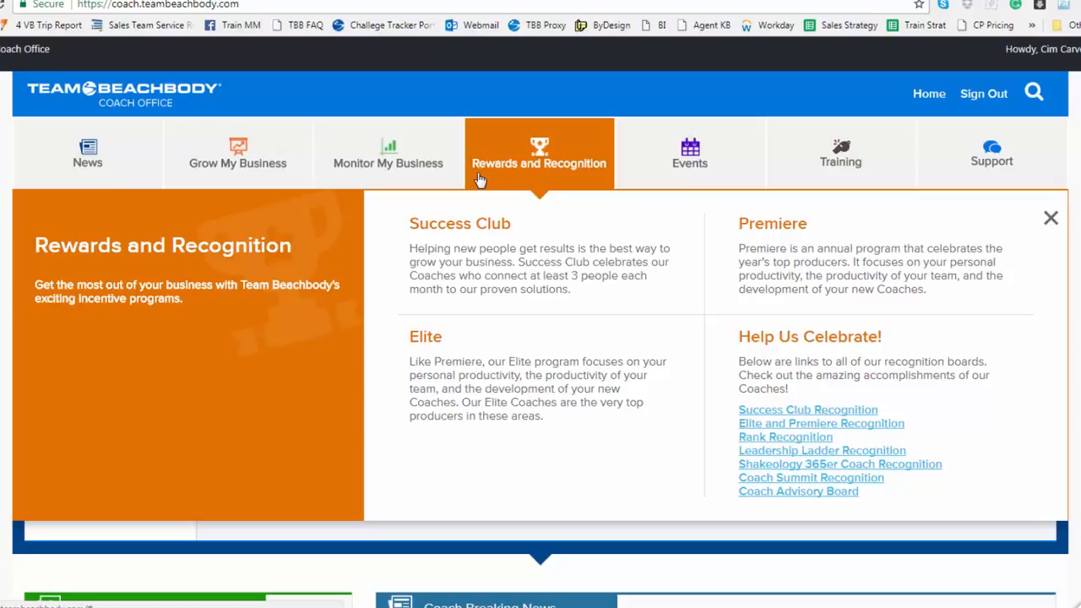
Open the Rewards and Recognition overview listing Success Club, Premiere, Elite and recognition boards.
{"action": "left_click", "coordinate": [690, 153]}
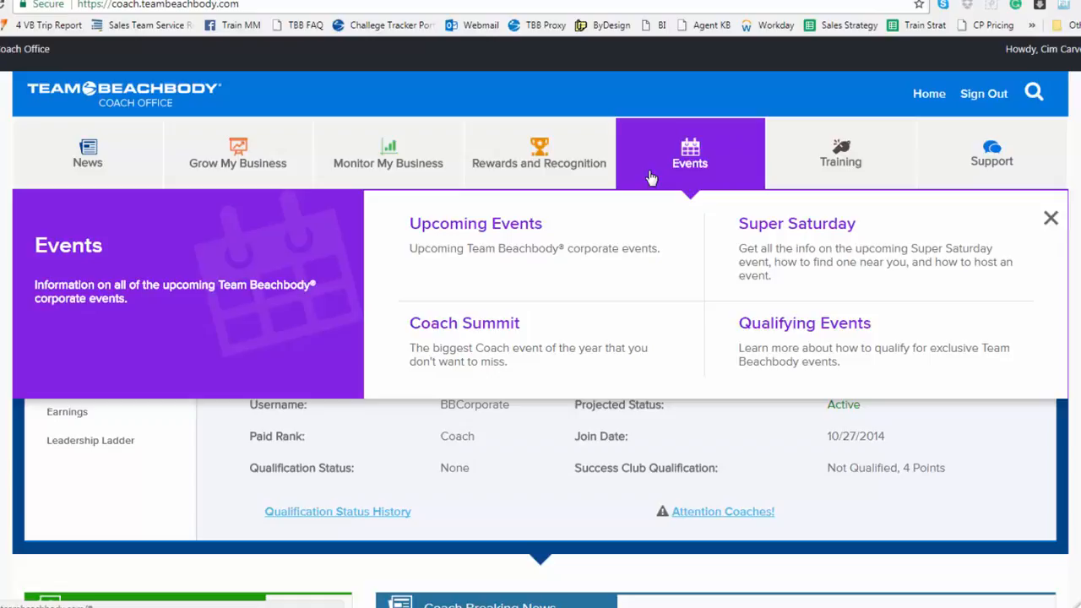
{"action": "mouse_move", "coordinate": [722, 167]}
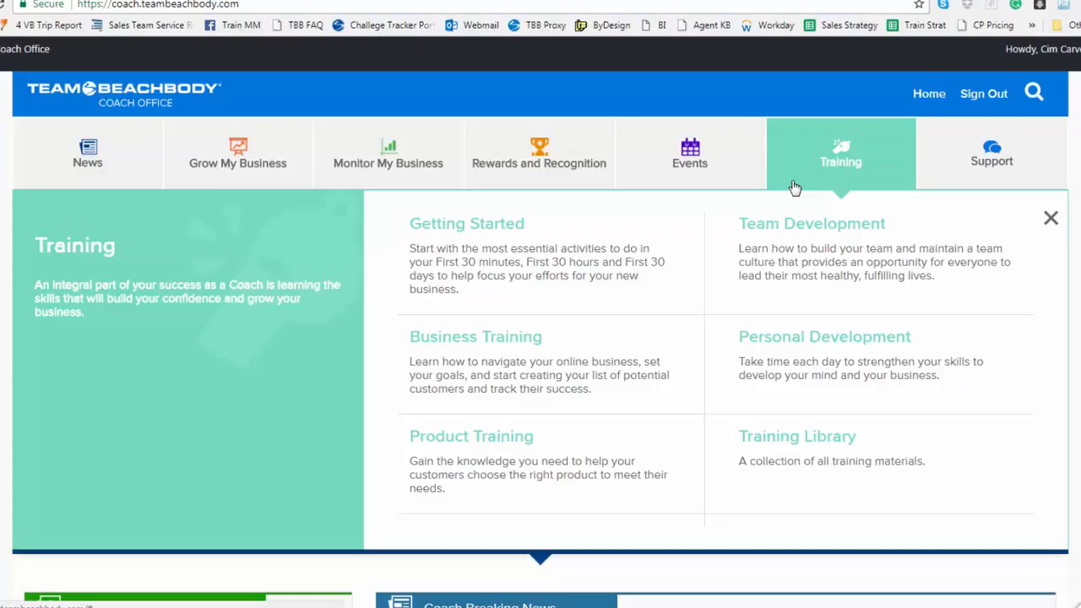
{"action": "mouse_move", "coordinate": [490, 236]}
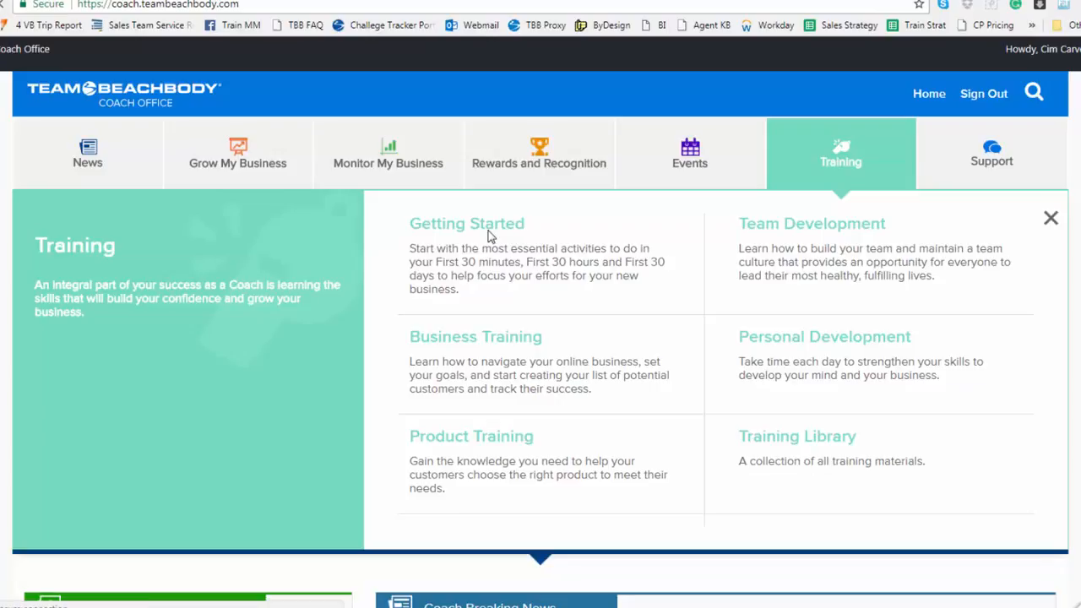
Open the Getting Started training page, then bring the Training menu back up.
{"action": "left_click", "coordinate": [466, 223]}
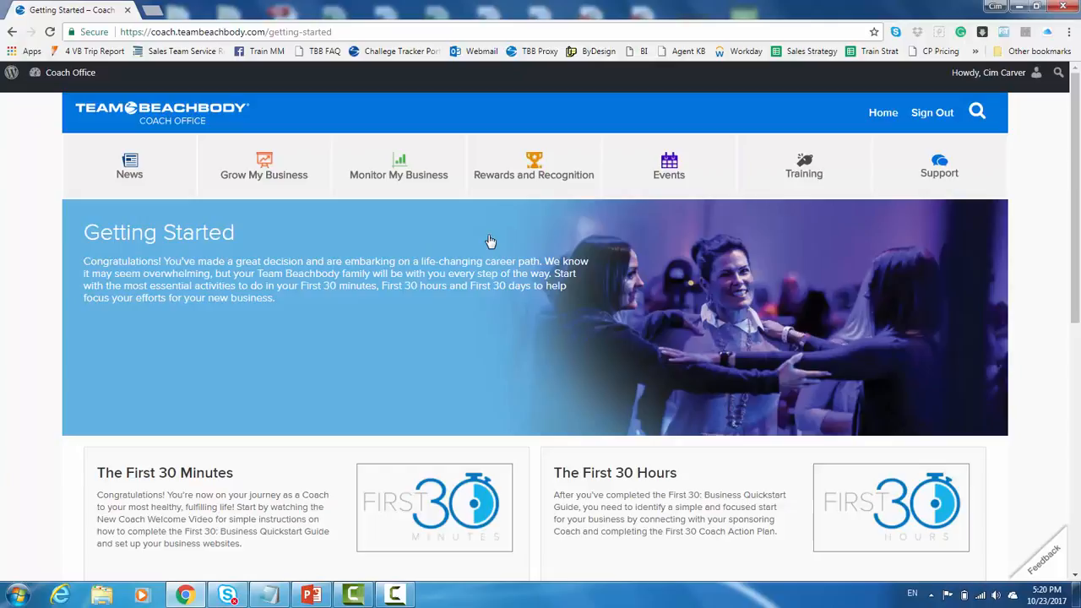
{"action": "left_click", "coordinate": [803, 166]}
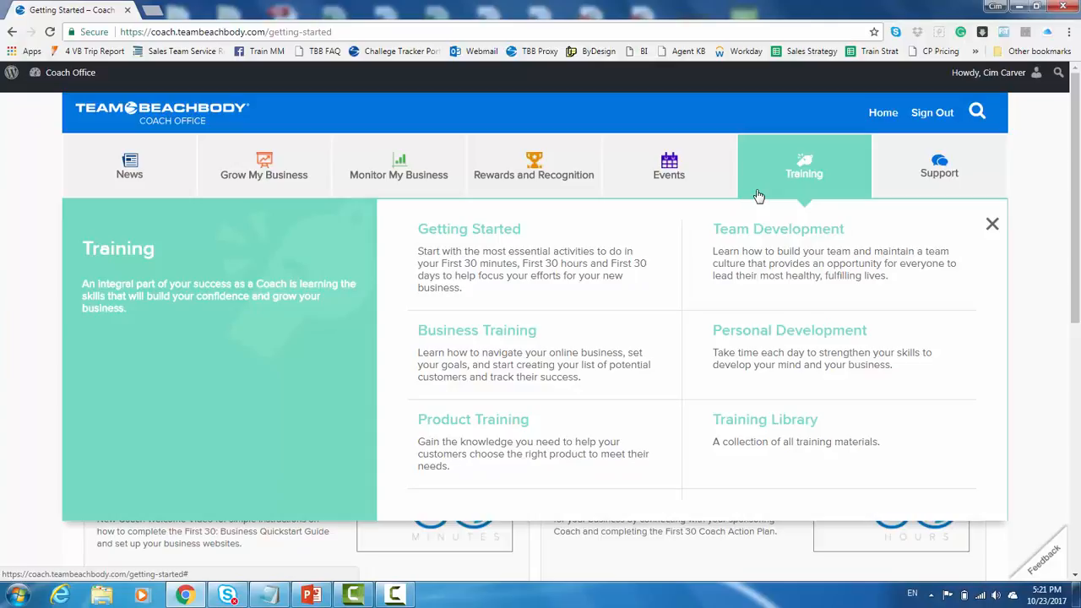
{"action": "mouse_move", "coordinate": [773, 188]}
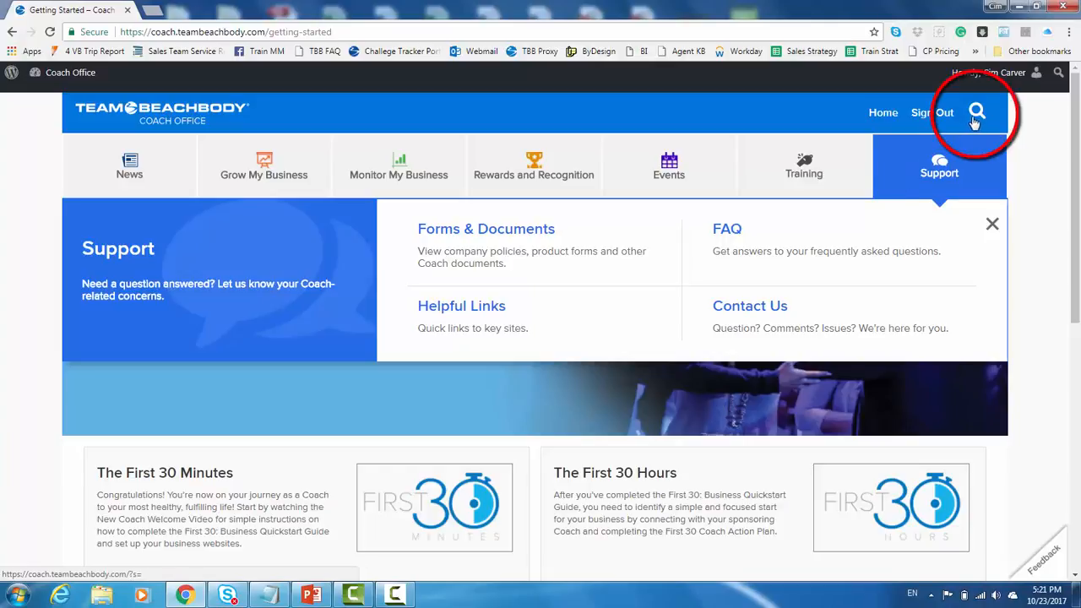
Open the Search page from the header's magnifying-glass icon.
{"action": "left_click", "coordinate": [978, 111]}
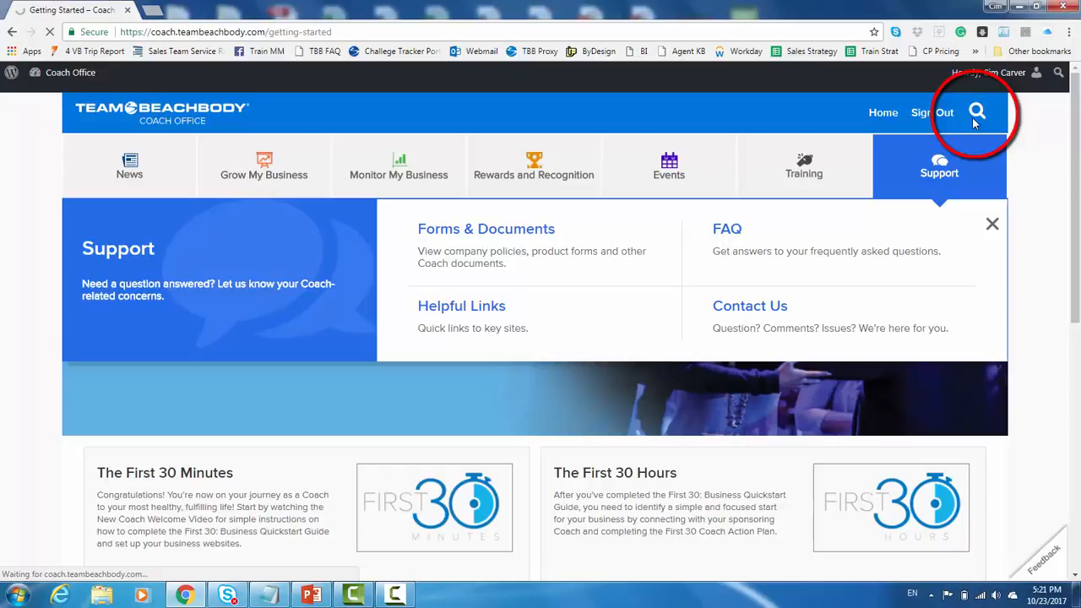
{"action": "left_click", "coordinate": [977, 111]}
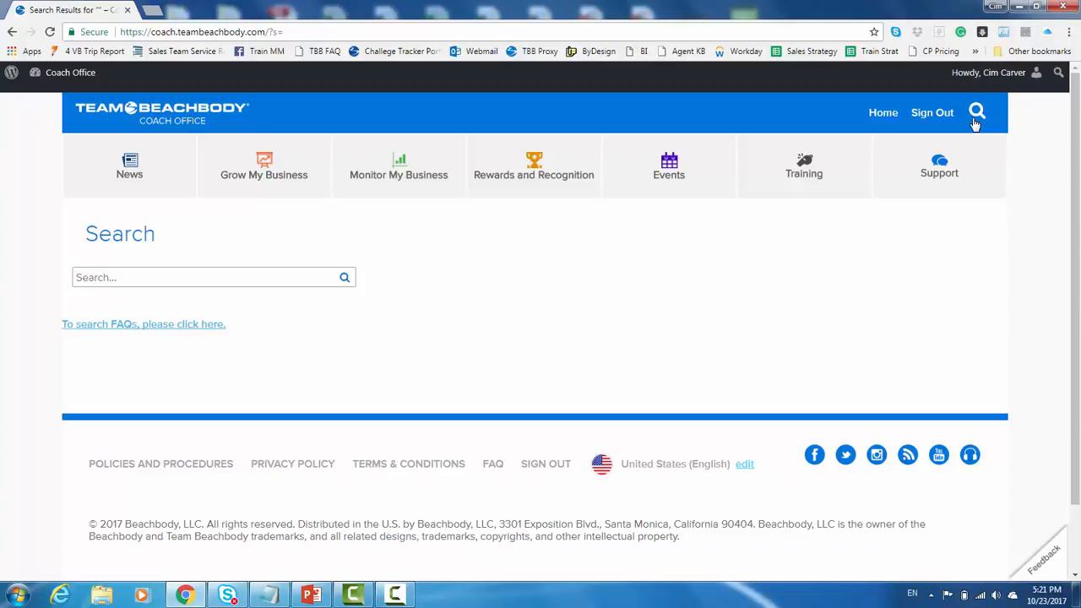
{"action": "mouse_move", "coordinate": [850, 149]}
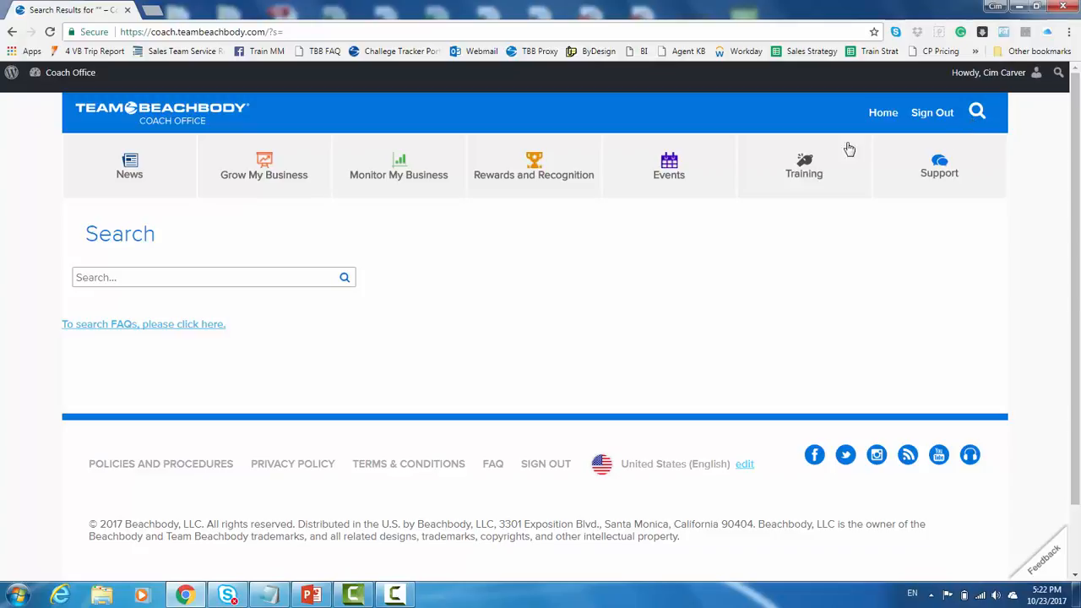
Search for 'Success Club' and scroll through the 32 results.
{"action": "left_click", "coordinate": [205, 277]}
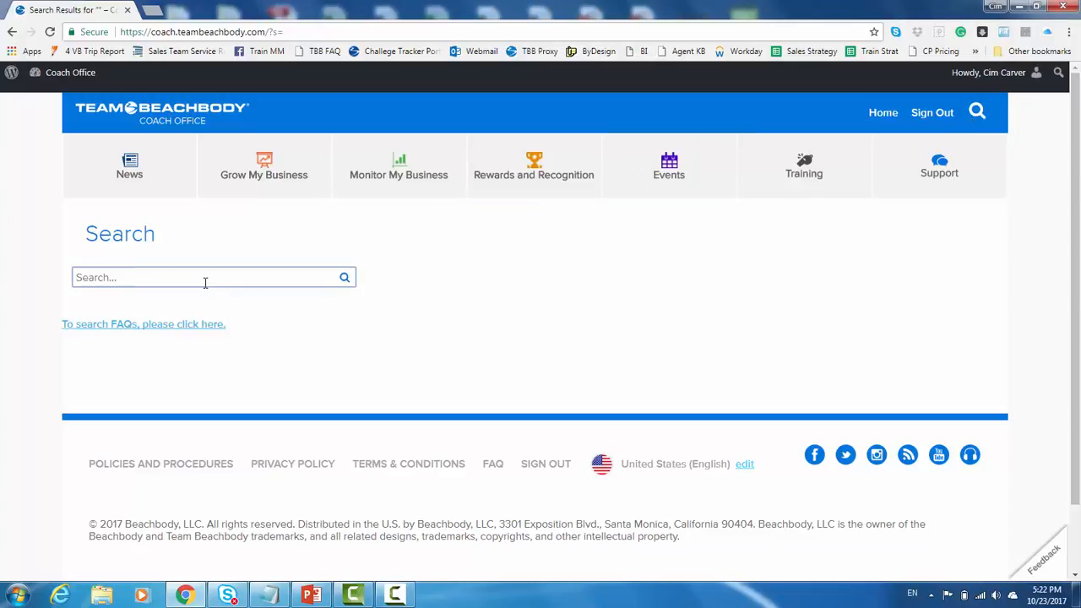
{"action": "type", "text": "Success Club"}
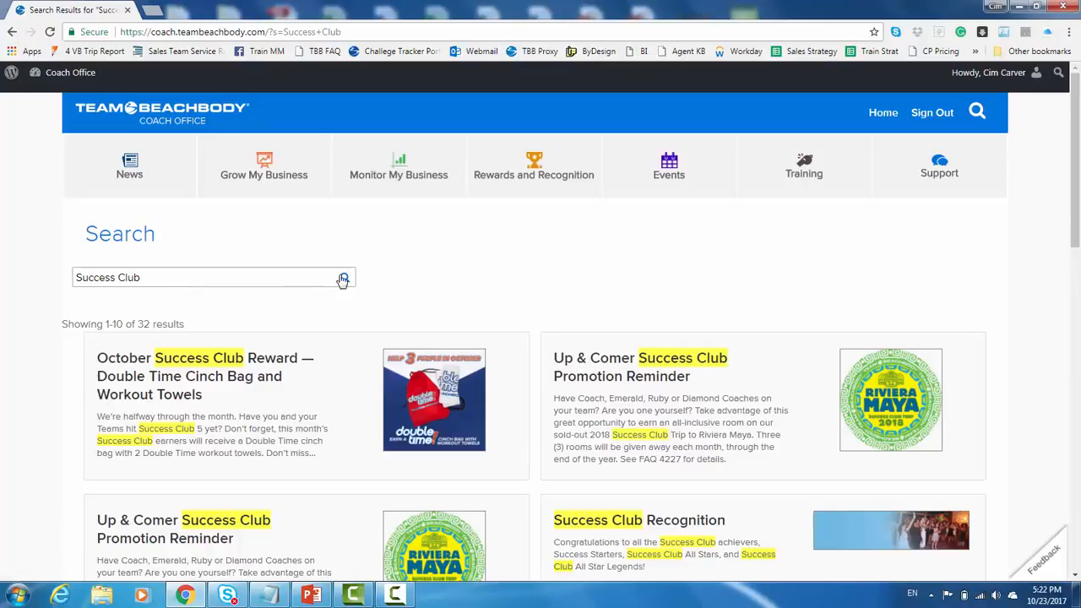
{"action": "scroll", "scroll_direction": "down", "scroll_amount": 3}
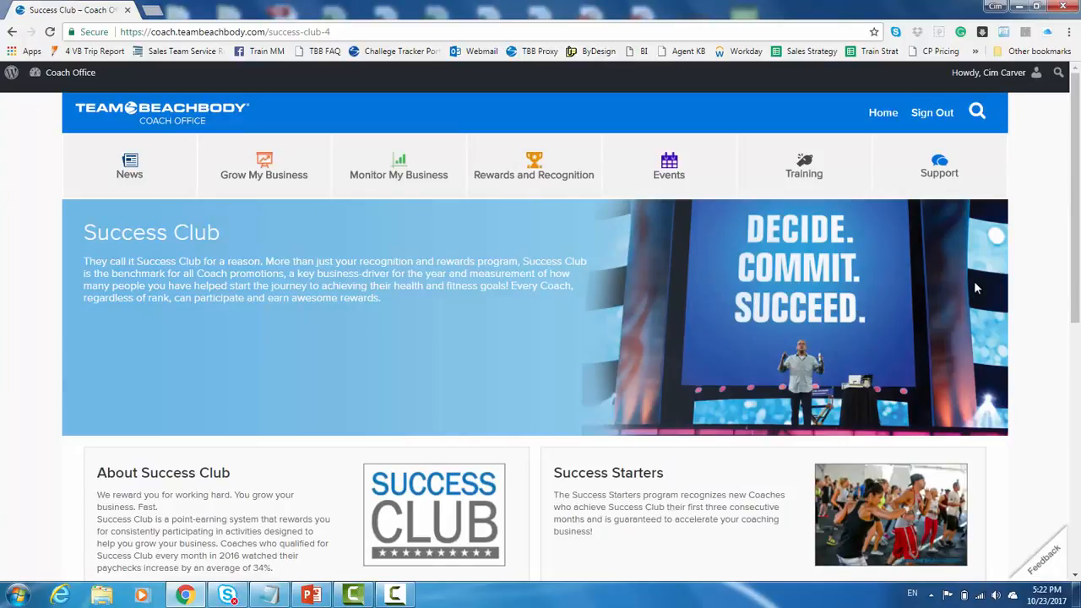
Scroll down and back up through the Success Club page.
{"action": "scroll", "scroll_direction": "down", "scroll_amount": 3}
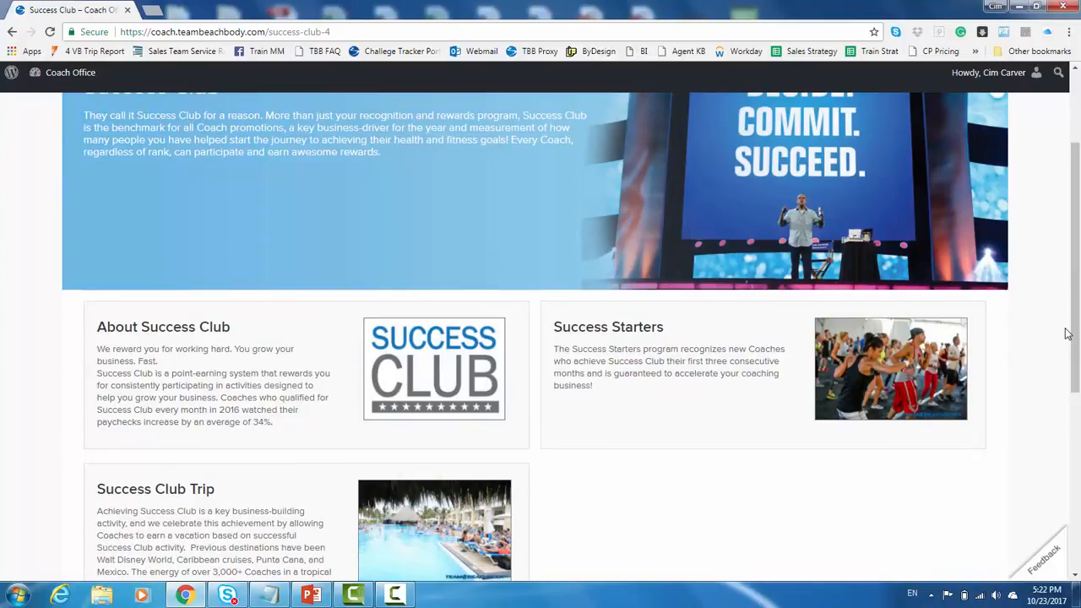
{"action": "scroll", "scroll_direction": "up", "scroll_amount": 3}
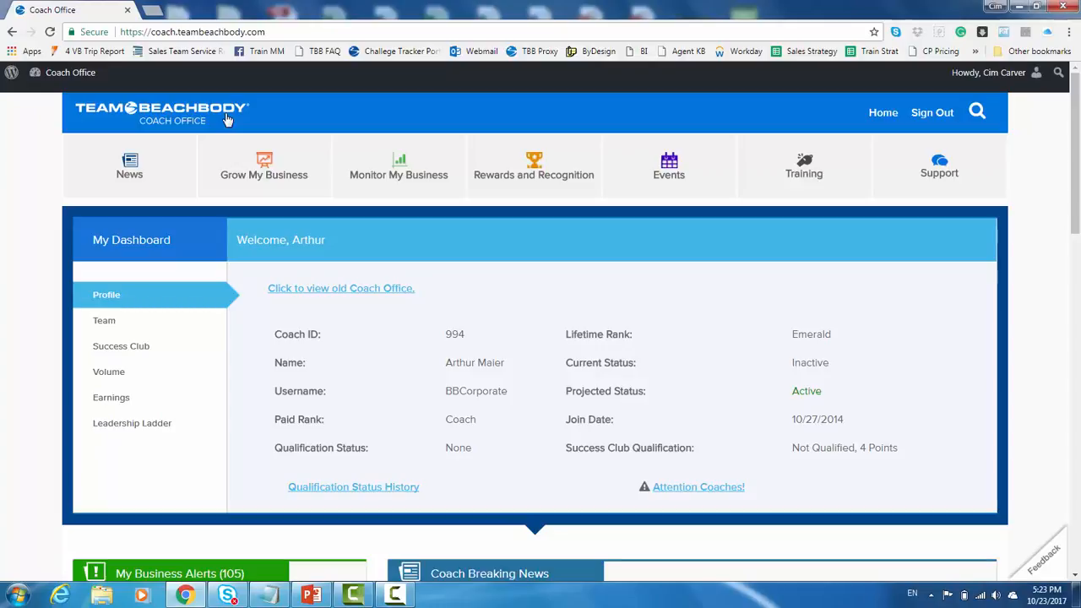
Open My Websites/Profile under Grow My Business and start editing the profile at step 1.
{"action": "left_click", "coordinate": [264, 166]}
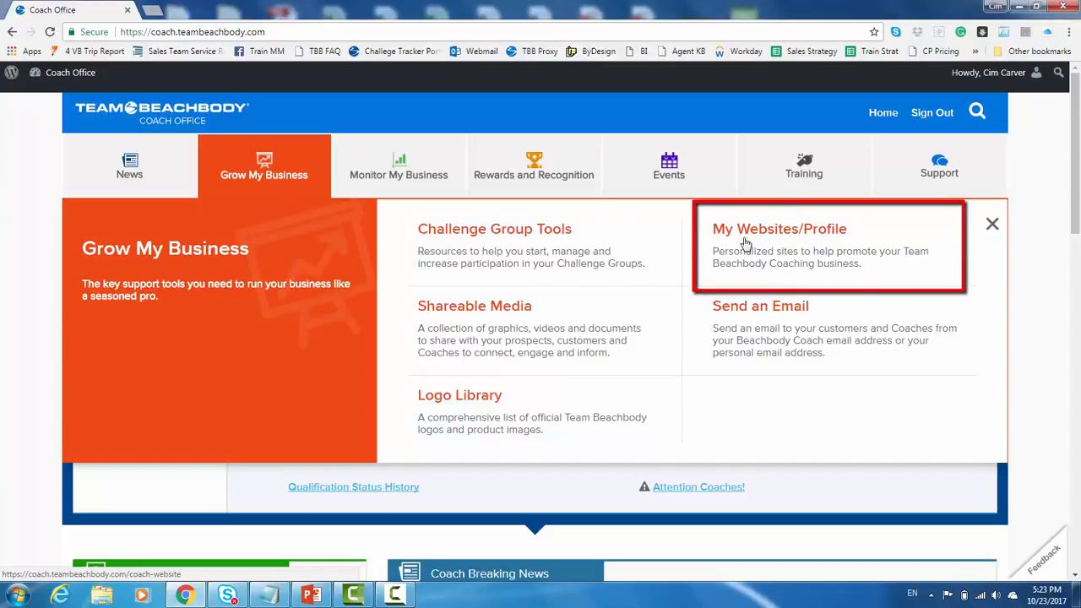
{"action": "left_click", "coordinate": [779, 229]}
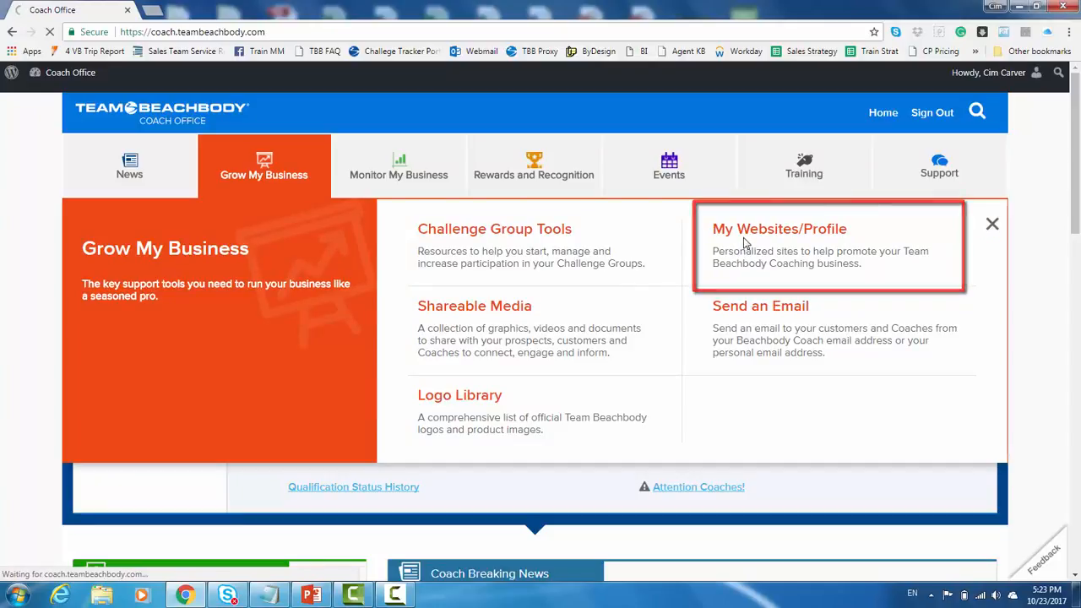
{"action": "left_click", "coordinate": [779, 229]}
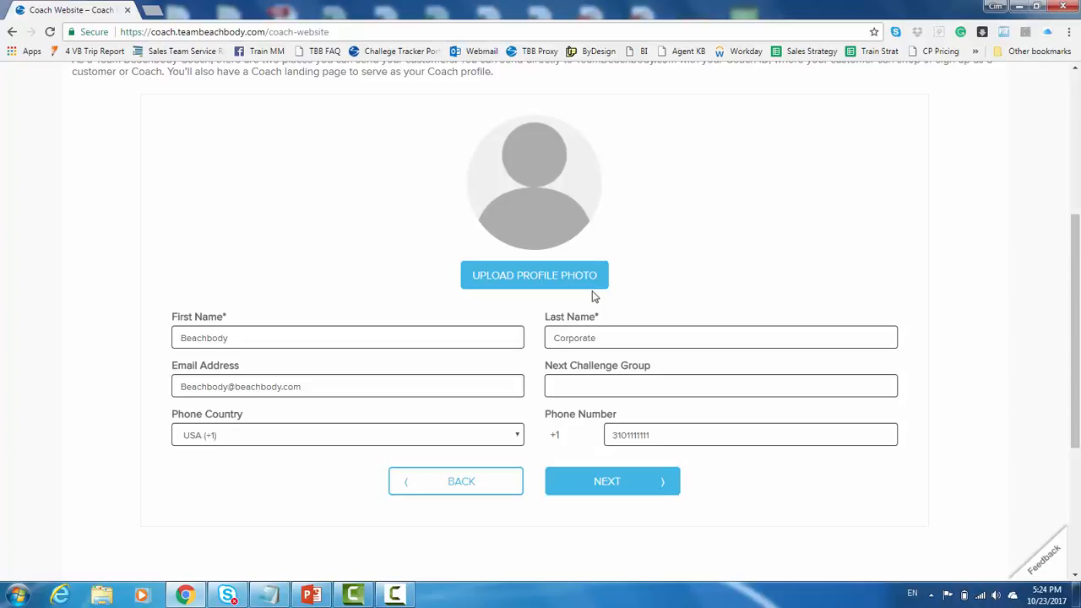
Advance through step 2 About Me to step 3, the call-to-action buttons.
{"action": "left_click", "coordinate": [612, 480]}
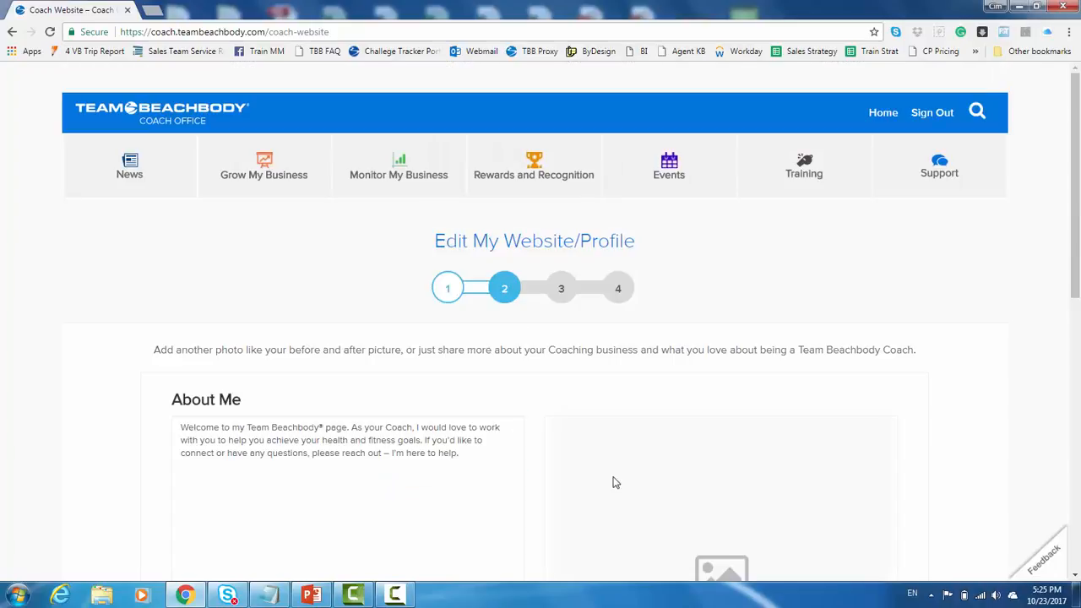
{"action": "scroll", "scroll_direction": "down", "scroll_amount": 3}
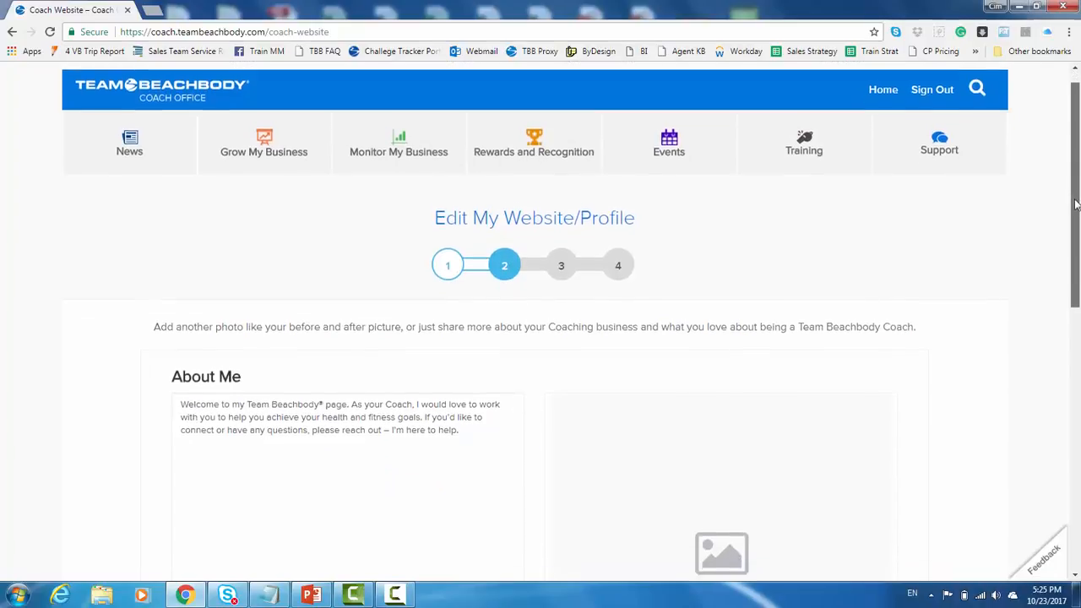
{"action": "scroll", "scroll_direction": "down", "scroll_amount": 3}
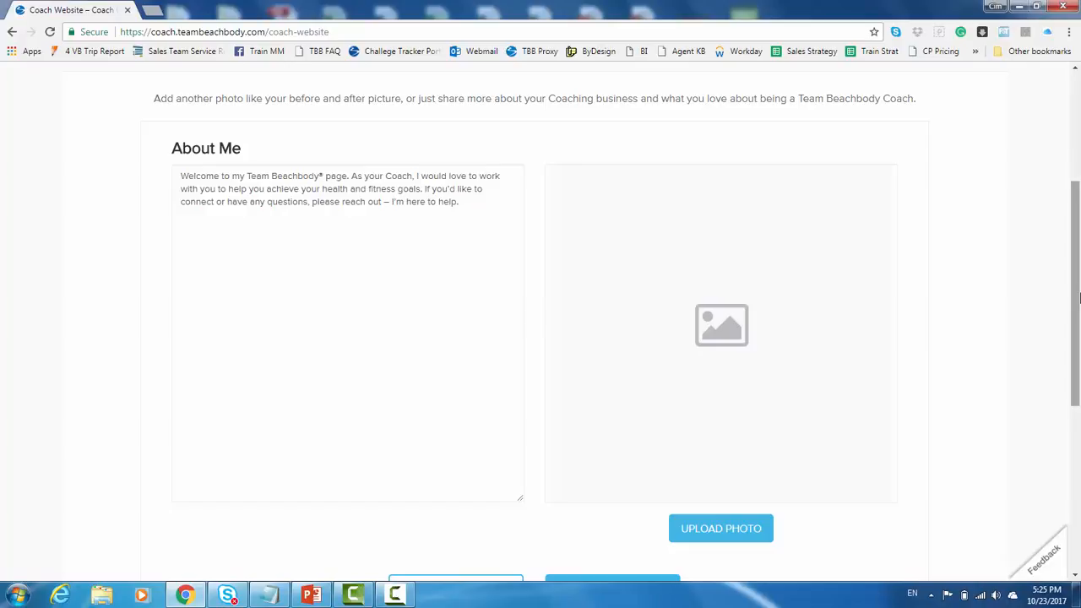
{"action": "scroll", "scroll_direction": "down", "scroll_amount": 3}
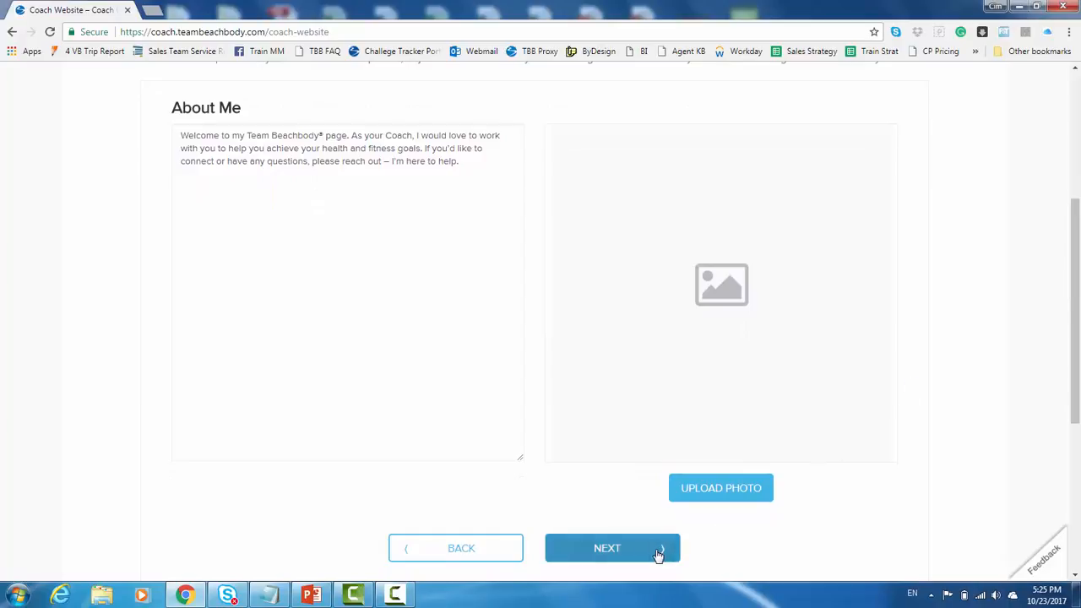
{"action": "left_click", "coordinate": [608, 548]}
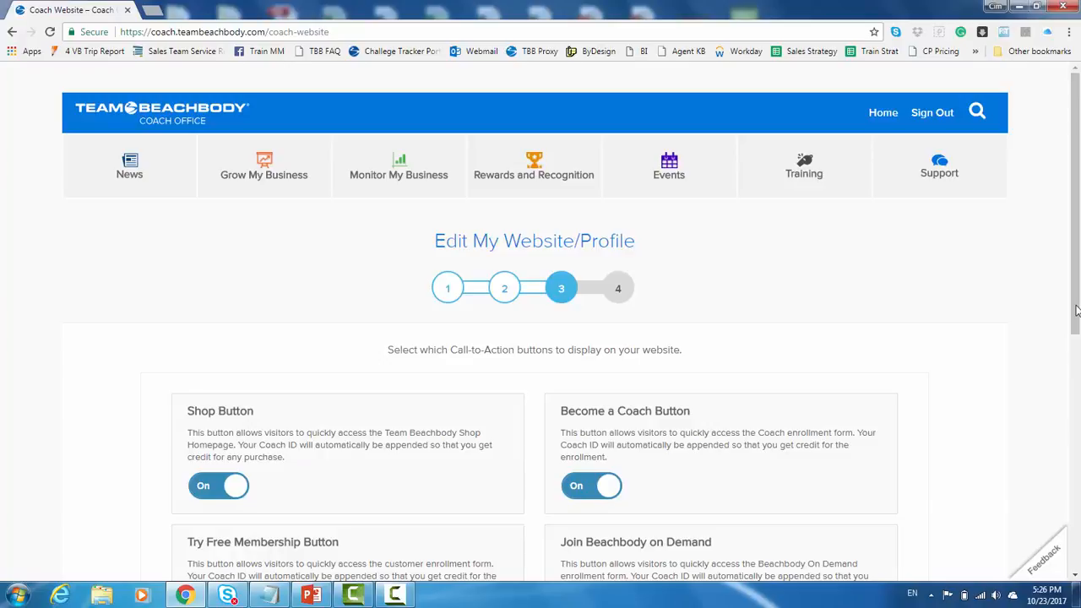
Toggle Become a Coach off and back on, then advance to step 4 social links.
{"action": "scroll", "scroll_direction": "down", "scroll_amount": 3}
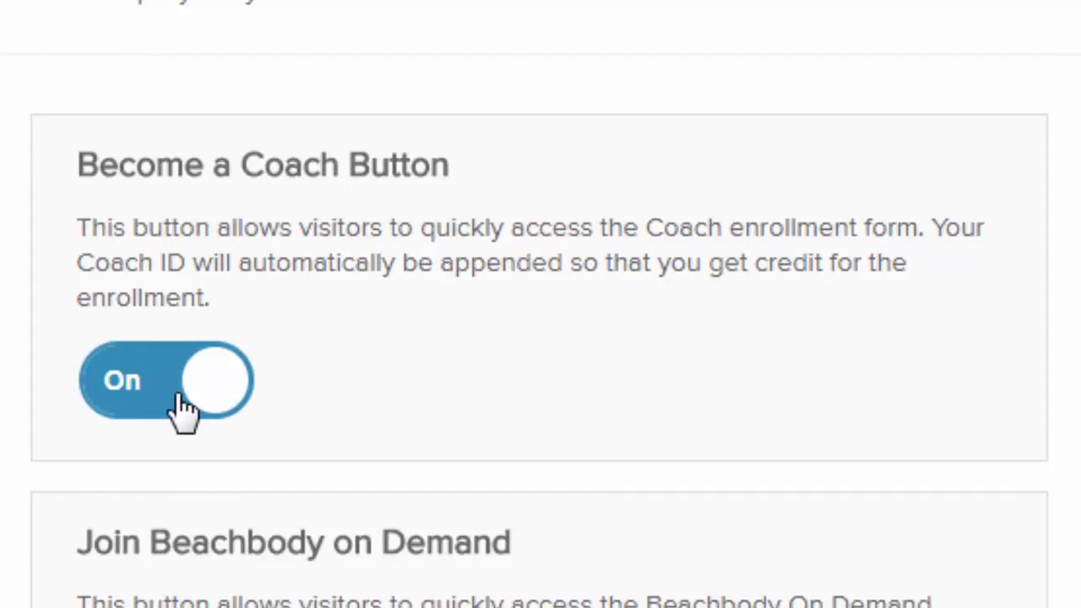
{"action": "left_click", "coordinate": [166, 381]}
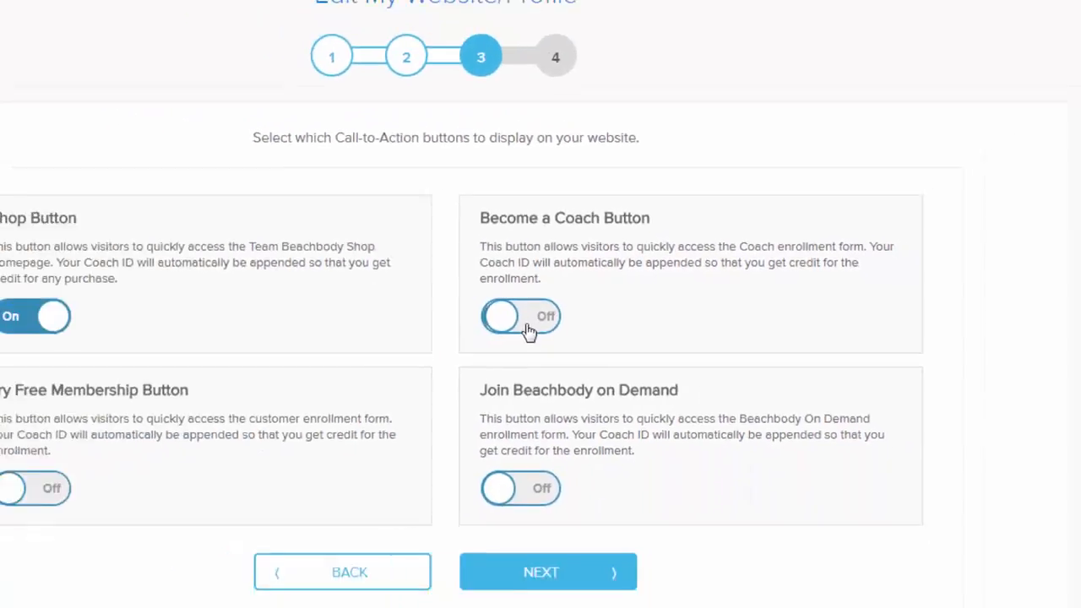
{"action": "left_click", "coordinate": [521, 316]}
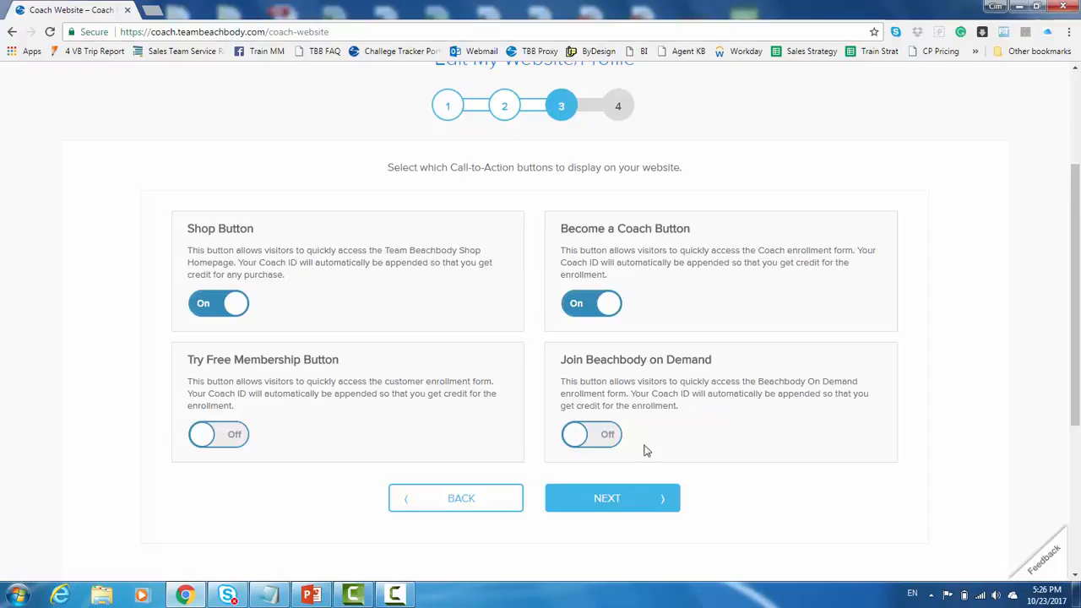
{"action": "left_click", "coordinate": [612, 497]}
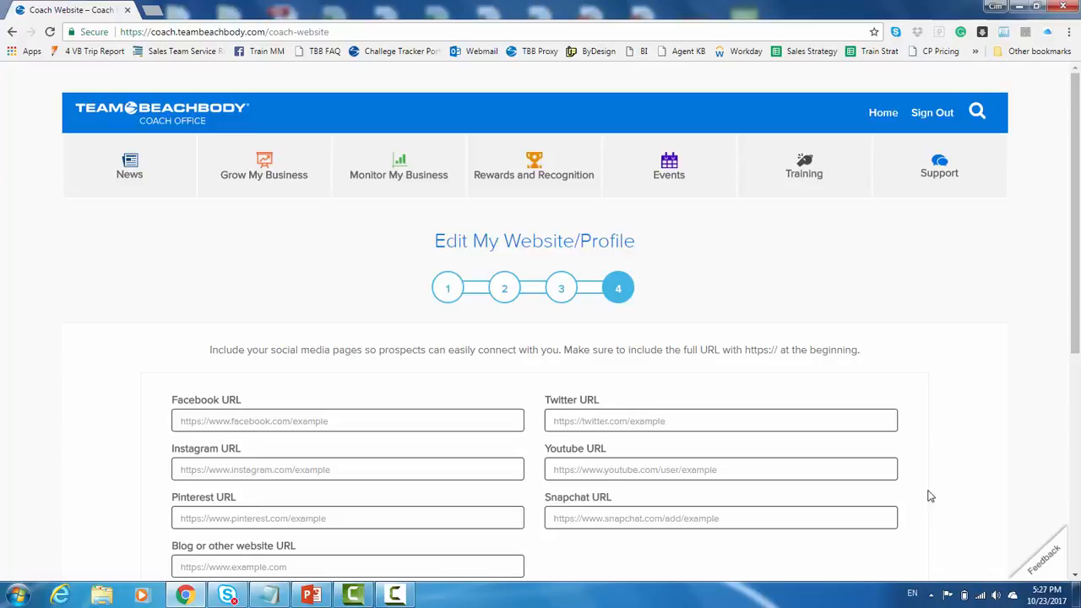
{"action": "scroll", "scroll_direction": "down", "scroll_amount": 3}
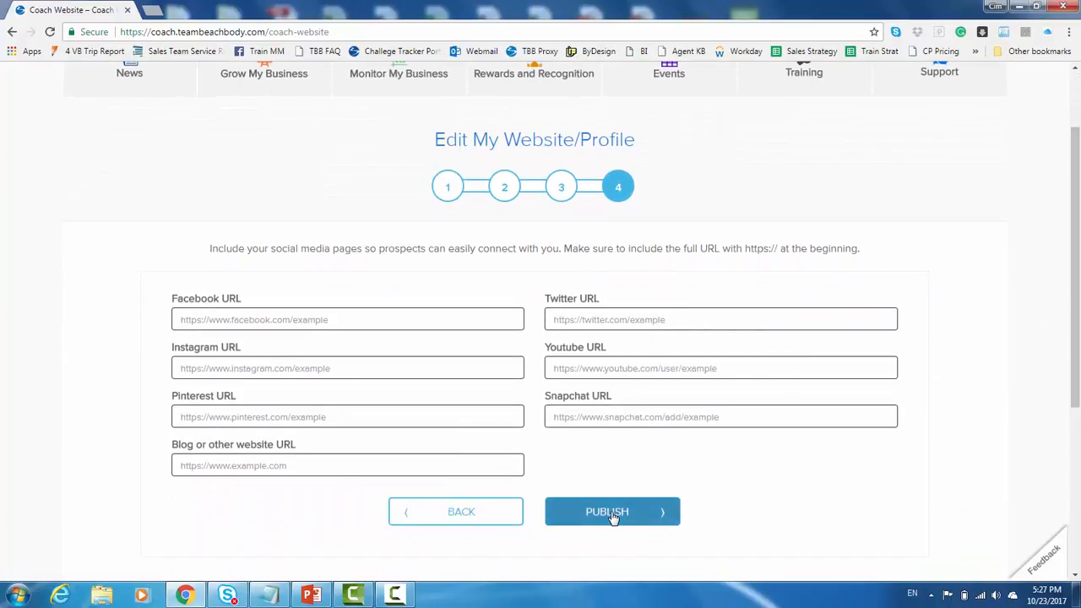
{"action": "left_click", "coordinate": [613, 511]}
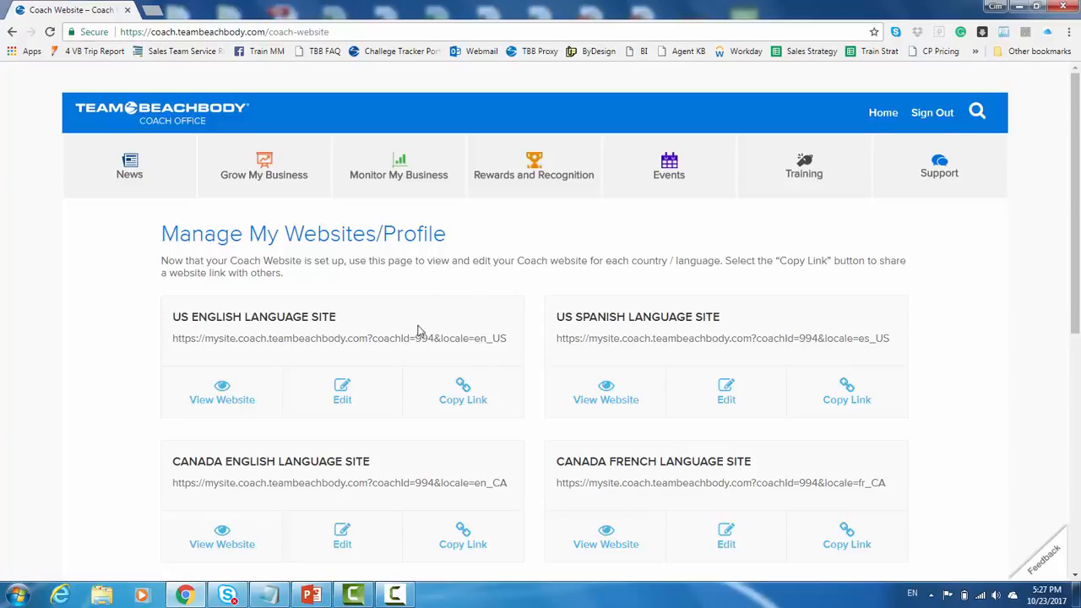
{"action": "scroll", "scroll_direction": "down", "scroll_amount": 3}
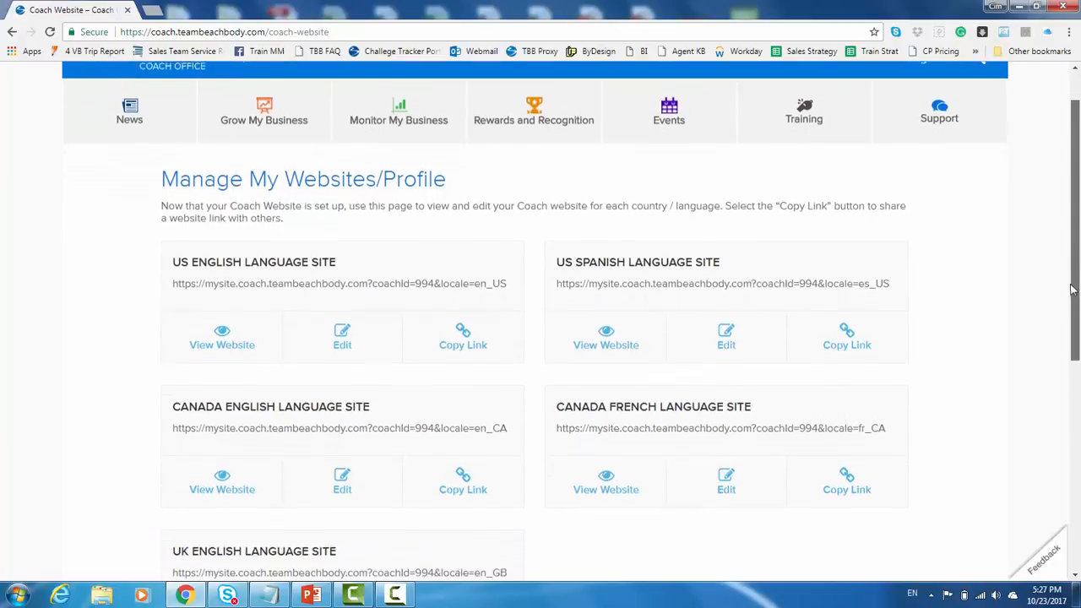
{"action": "scroll", "scroll_direction": "down", "scroll_amount": 3}
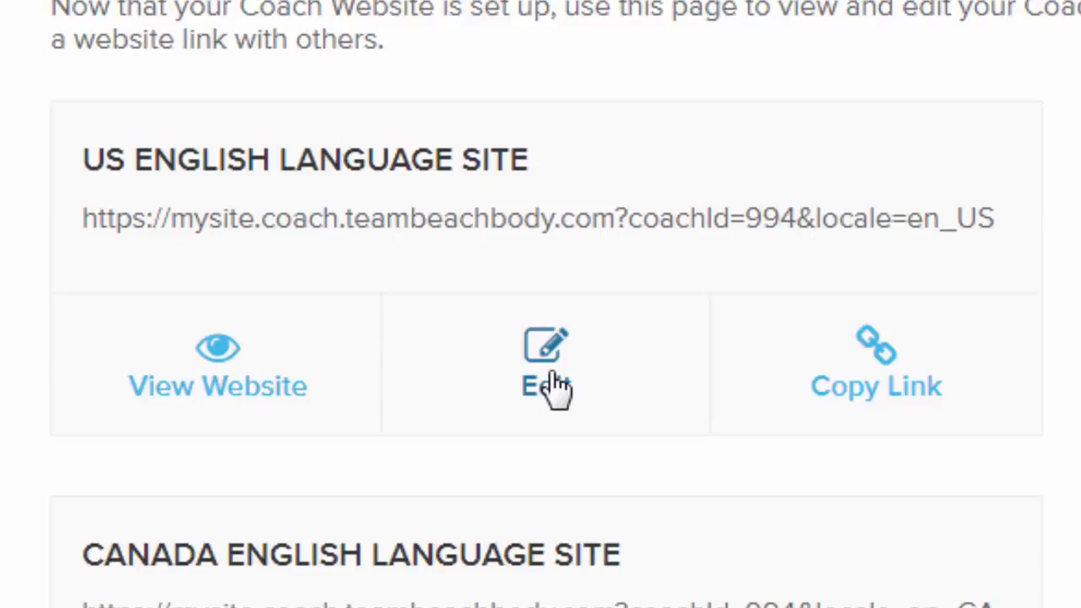
{"action": "mouse_move", "coordinate": [764, 376]}
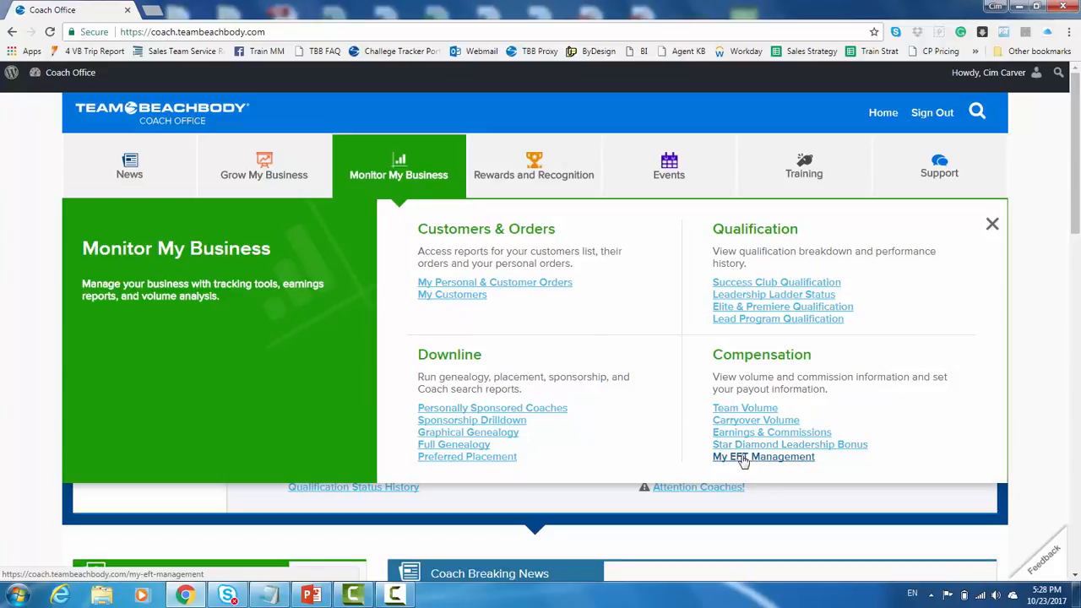
{"action": "mouse_move", "coordinate": [750, 464]}
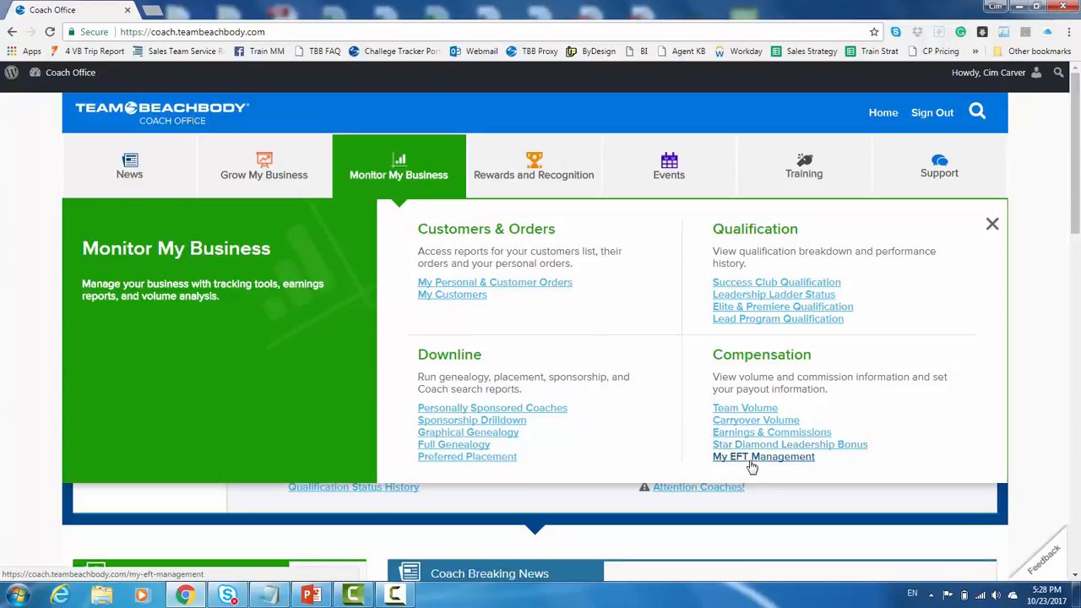
Open My EFT Management and select U.S. EFT as the payout method.
{"action": "left_click", "coordinate": [763, 457]}
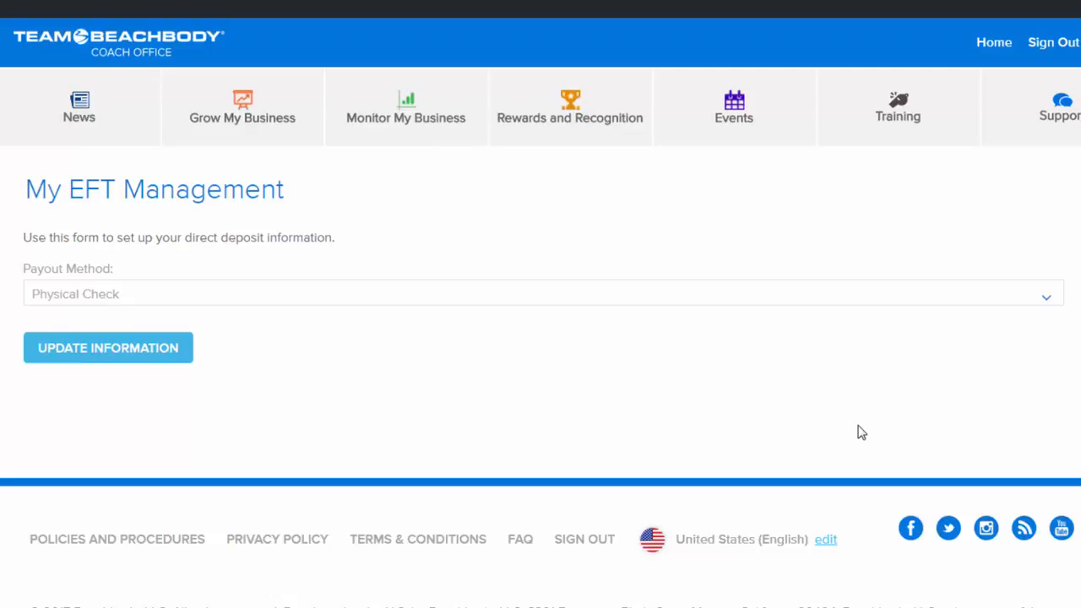
{"action": "left_click", "coordinate": [541, 294]}
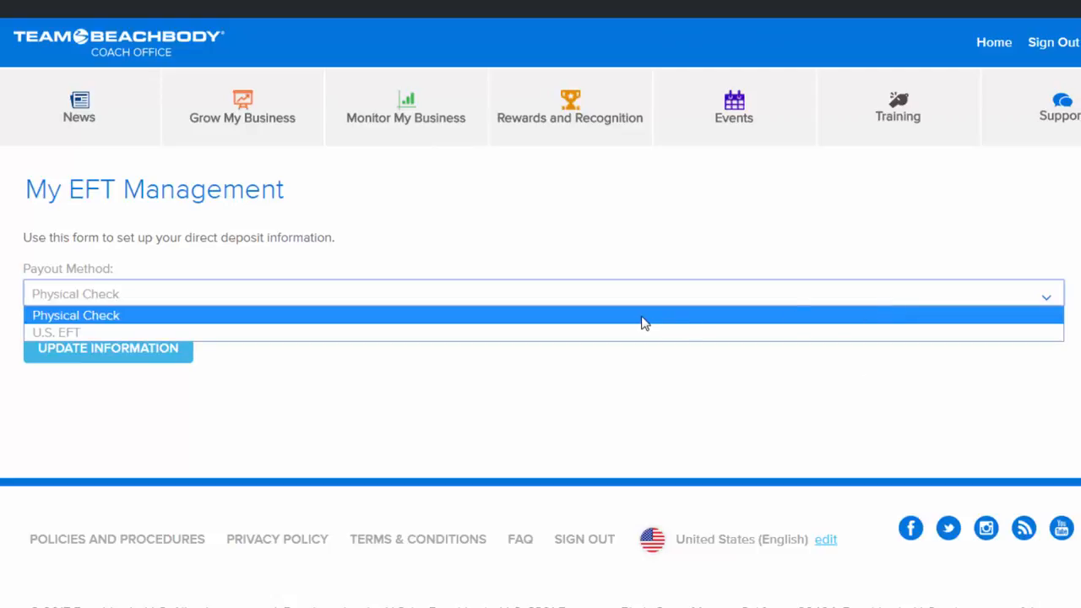
{"action": "mouse_move", "coordinate": [249, 332]}
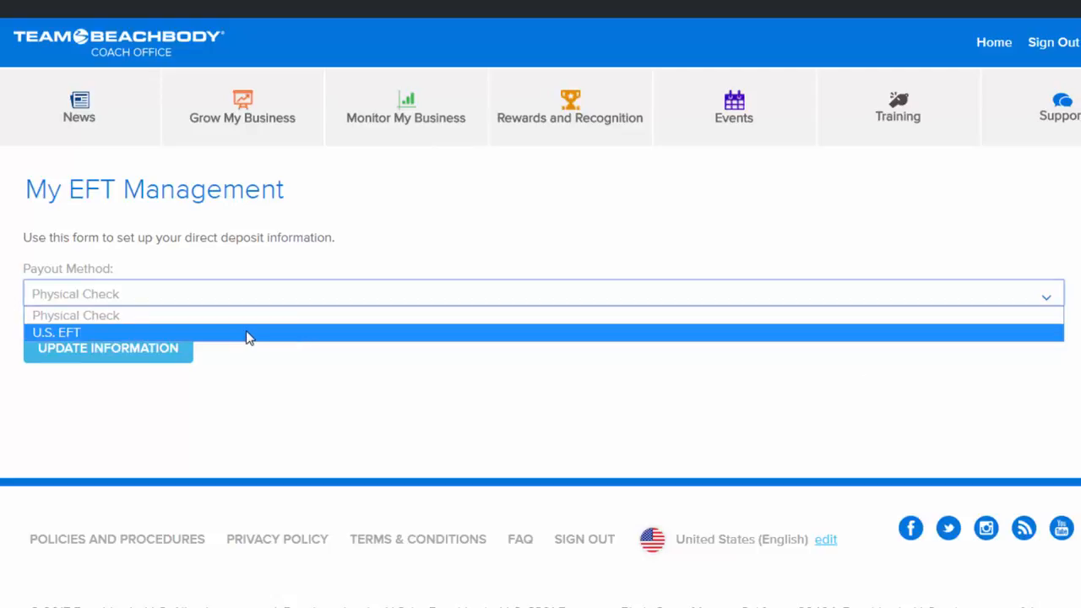
{"action": "left_click", "coordinate": [56, 332]}
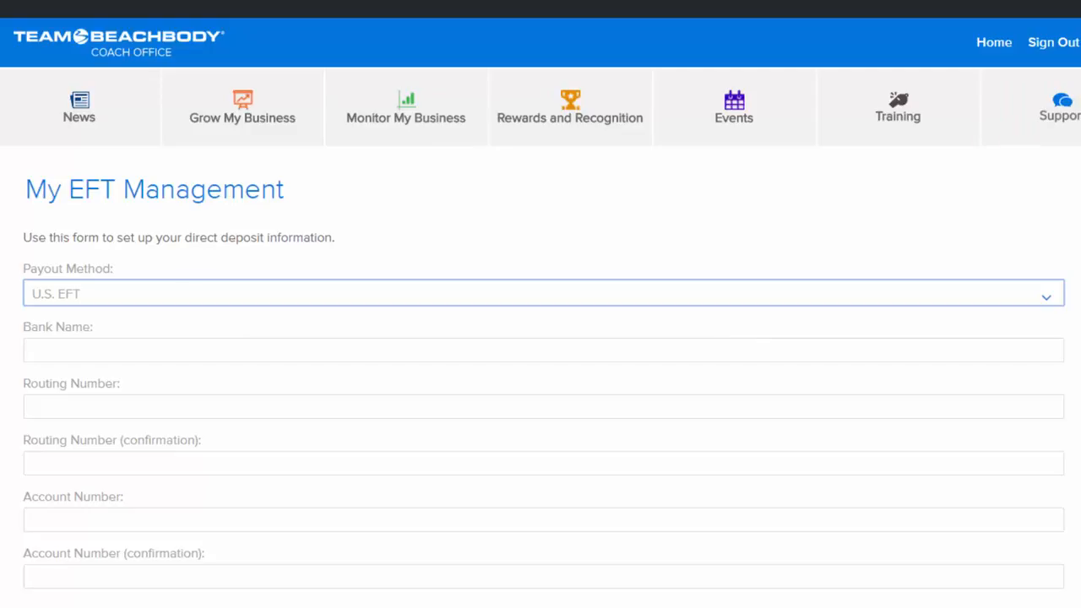
{"action": "scroll", "scroll_direction": "down", "scroll_amount": 3}
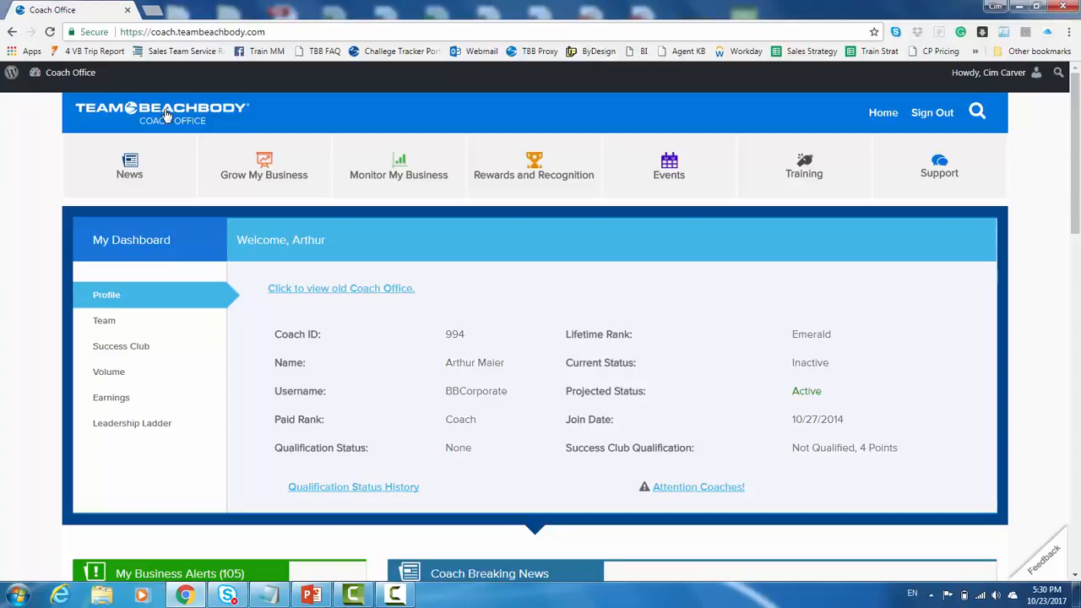
{"action": "mouse_move", "coordinate": [38, 22]}
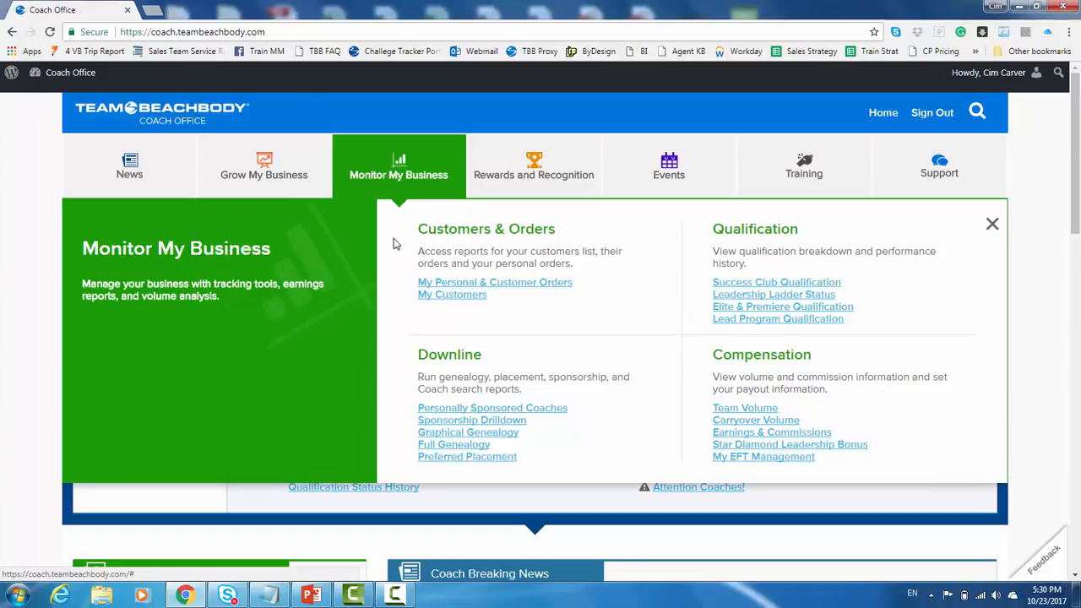
{"action": "mouse_move", "coordinate": [468, 432]}
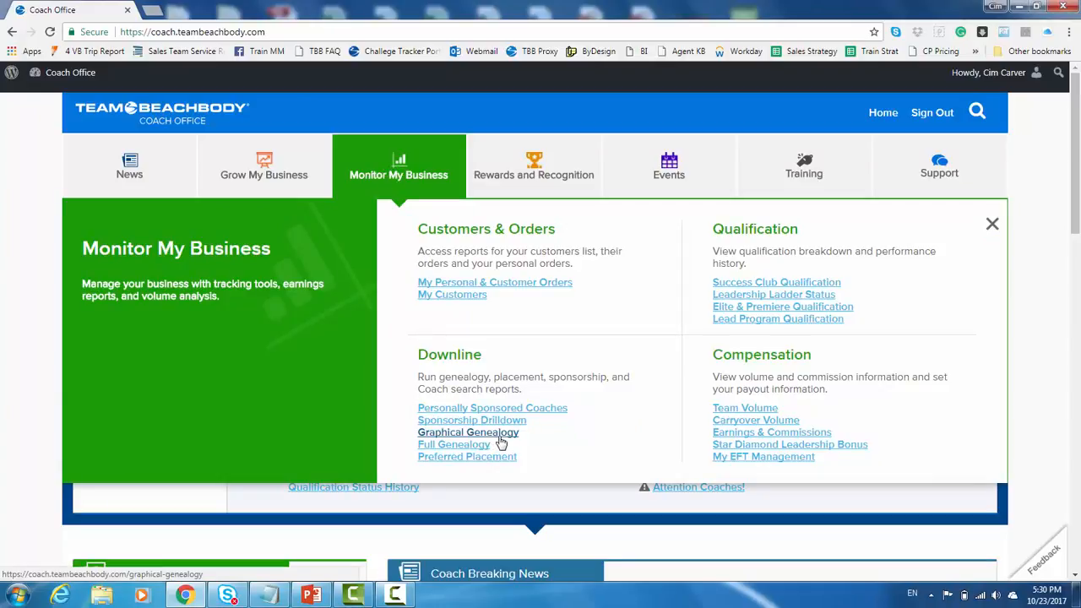
Start loading the Graphical Genealogy report from Monitor My Business.
{"action": "left_click", "coordinate": [468, 432]}
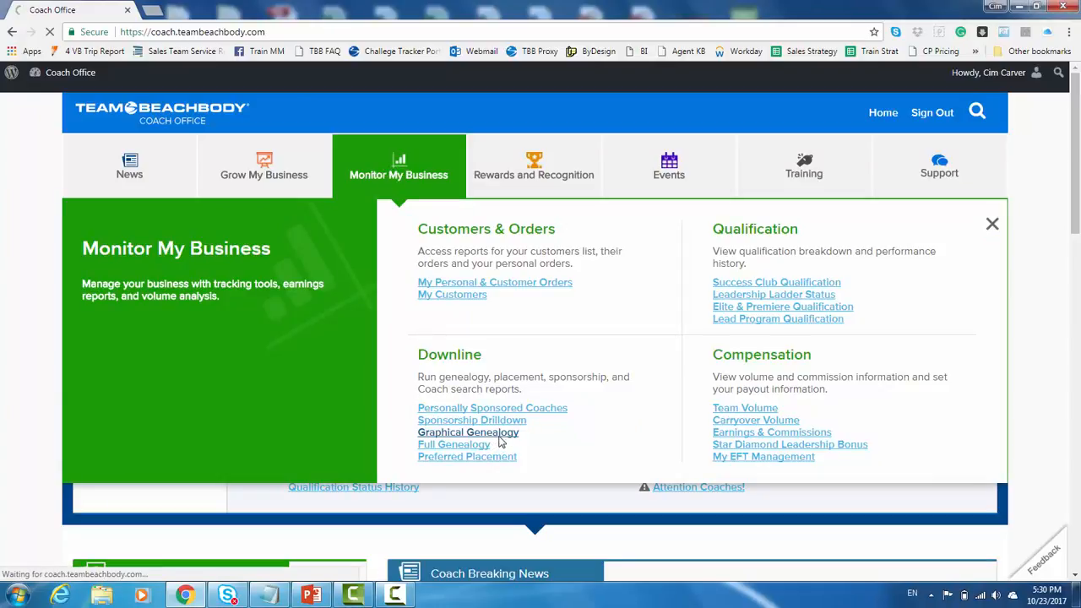
{"action": "left_click", "coordinate": [468, 432]}
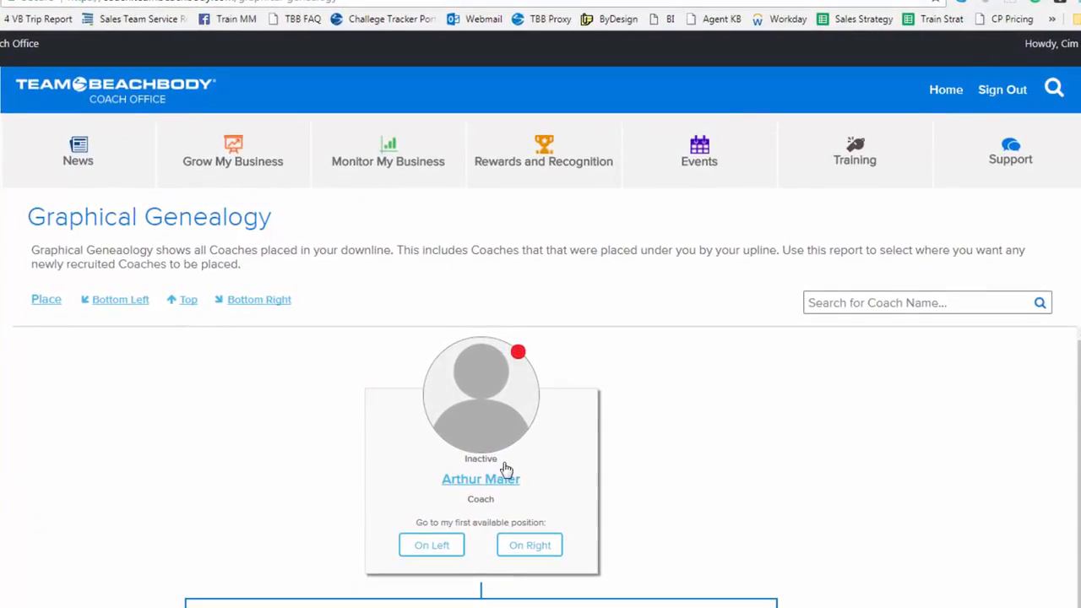
{"action": "mouse_move", "coordinate": [532, 466]}
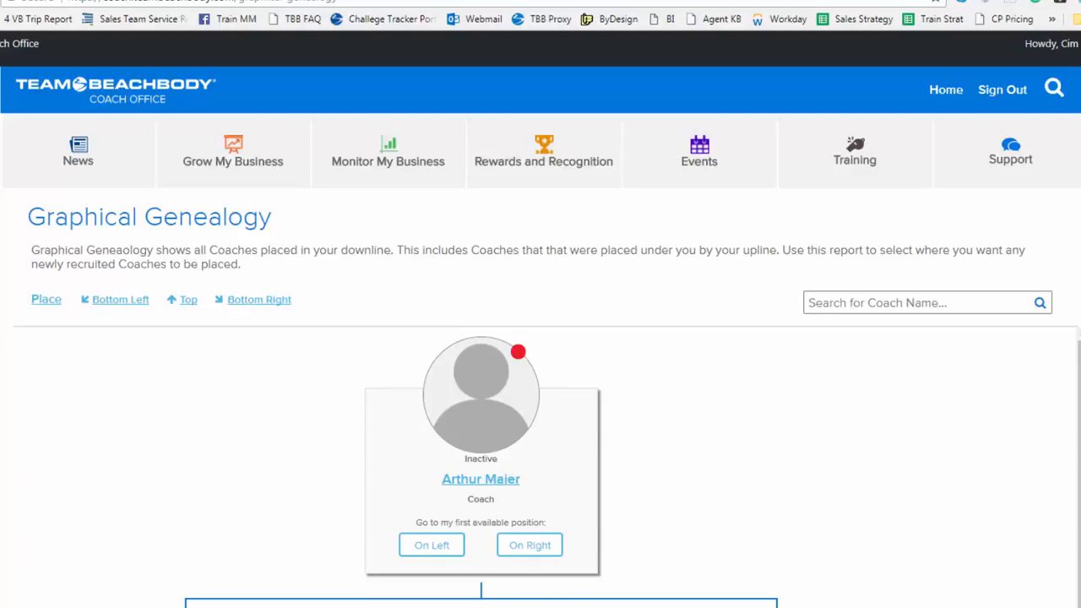
{"action": "scroll", "scroll_direction": "down", "scroll_amount": 3}
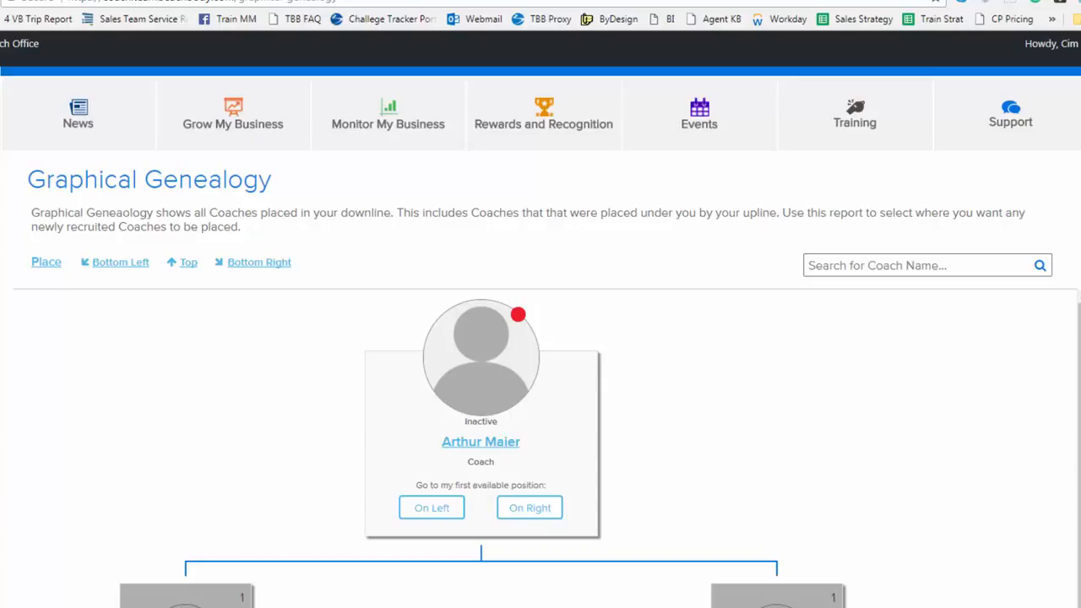
{"action": "scroll", "scroll_direction": "down", "scroll_amount": 3}
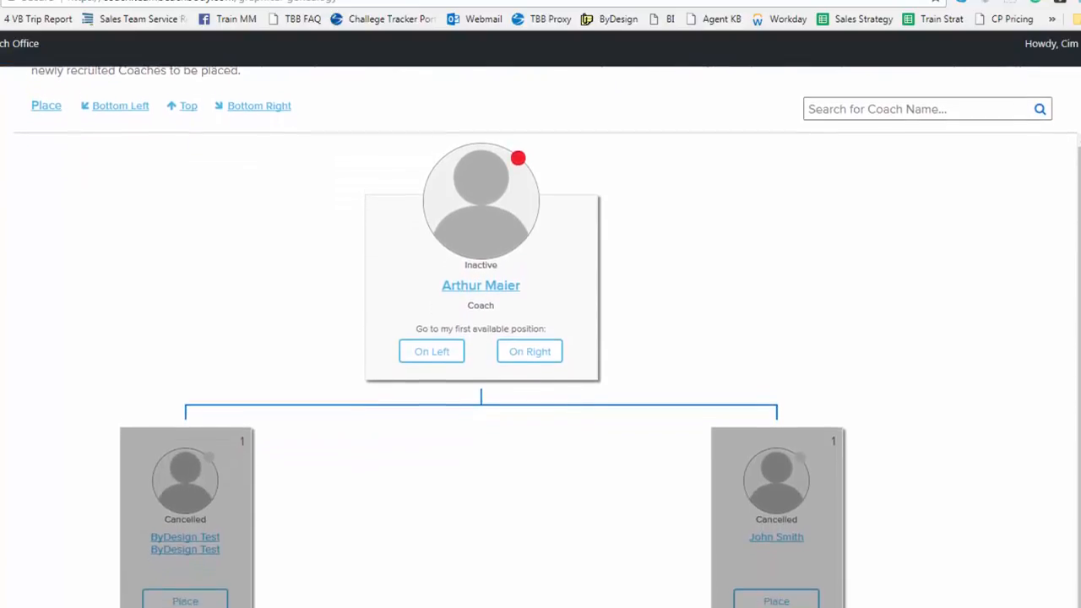
{"action": "scroll", "scroll_direction": "down", "scroll_amount": 3}
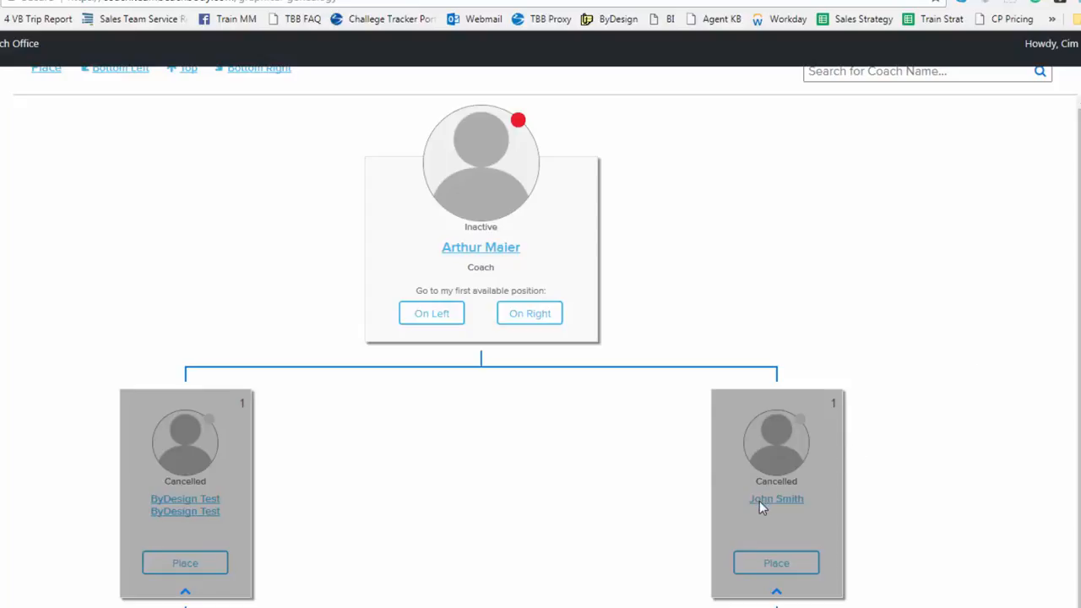
{"action": "mouse_move", "coordinate": [659, 471]}
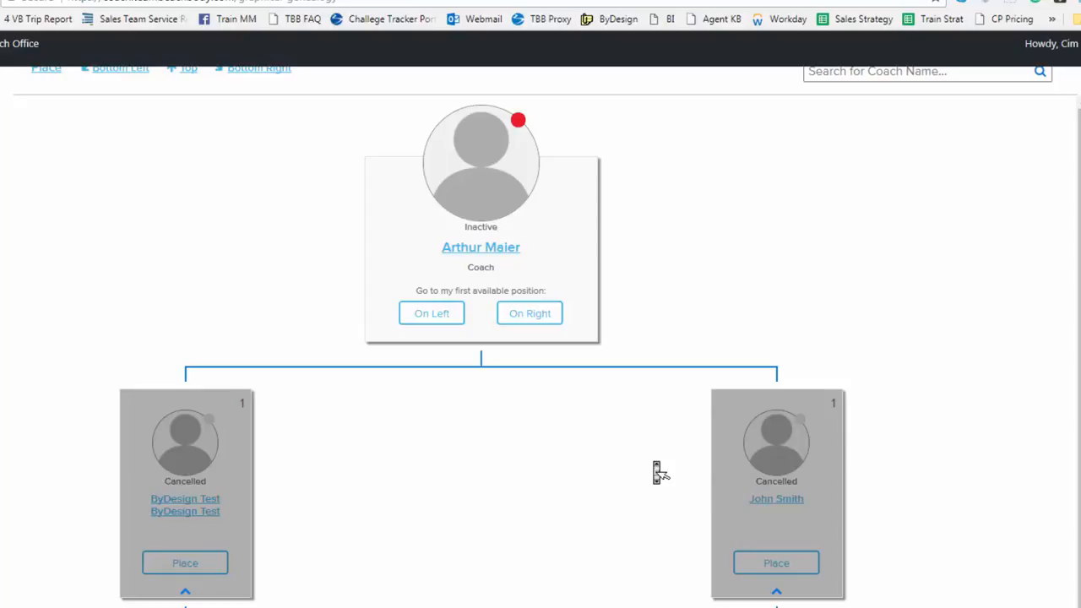
{"action": "scroll", "scroll_direction": "down", "scroll_amount": 3}
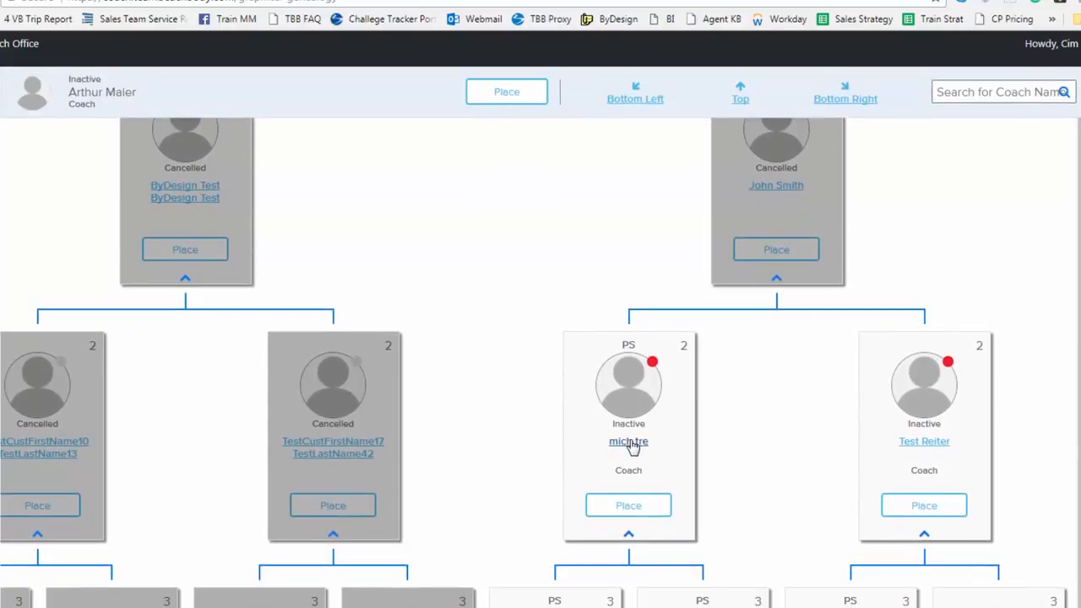
{"action": "left_click", "coordinate": [629, 441]}
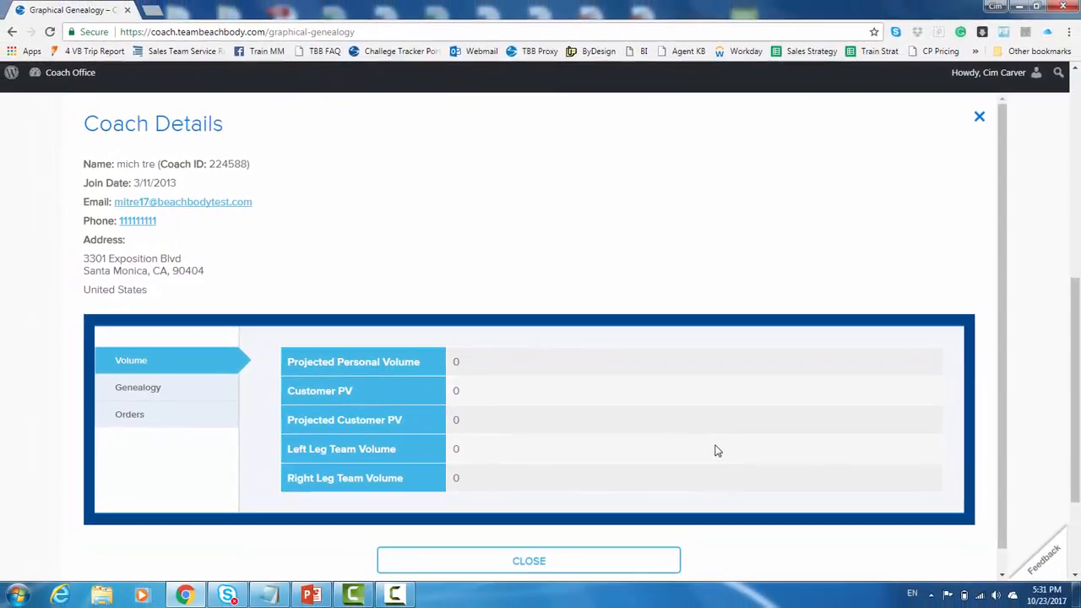
{"action": "mouse_move", "coordinate": [519, 330]}
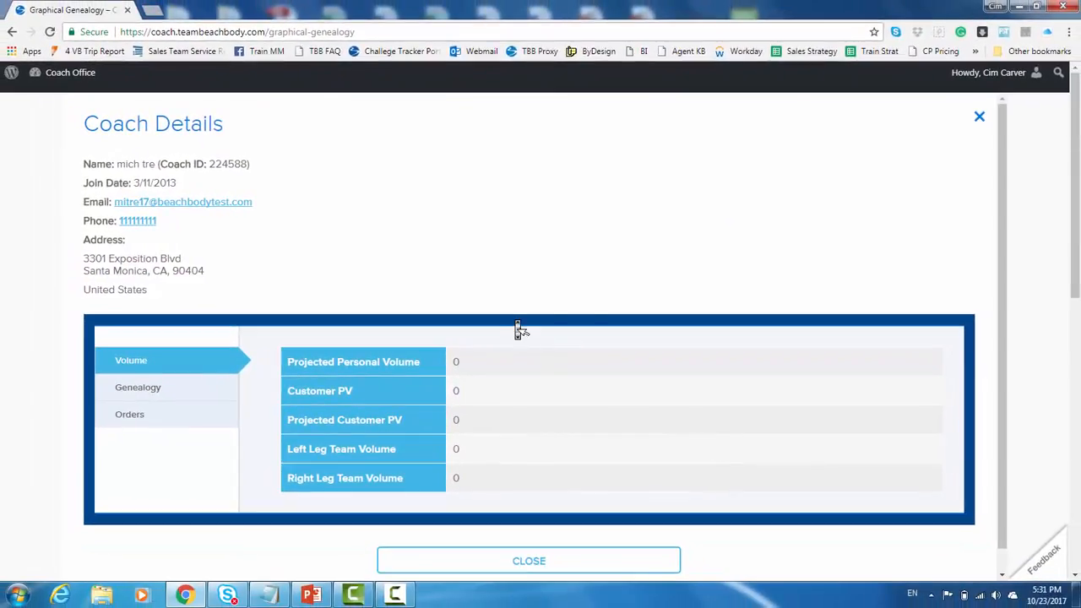